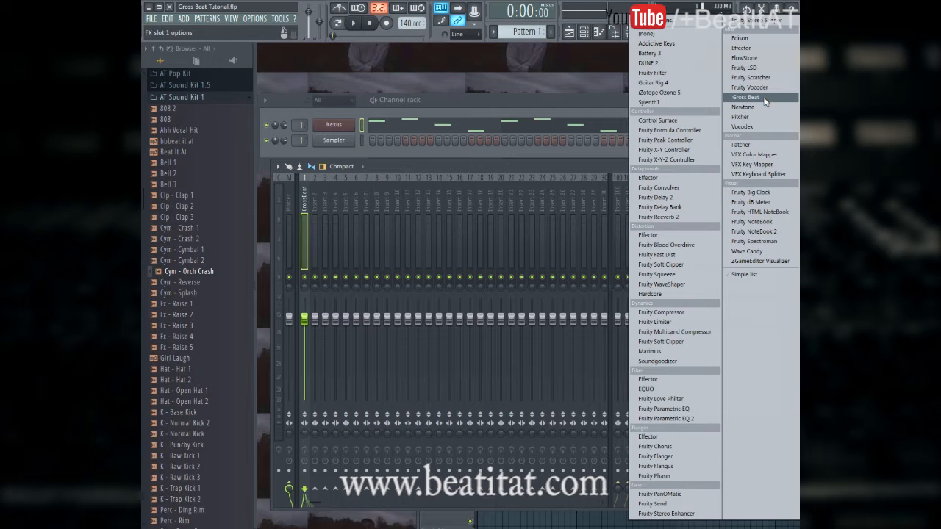
# Load Gross Beat into the mixer insert's effect slot so its editor shows the Empty time preset
pyautogui.click(744, 97)
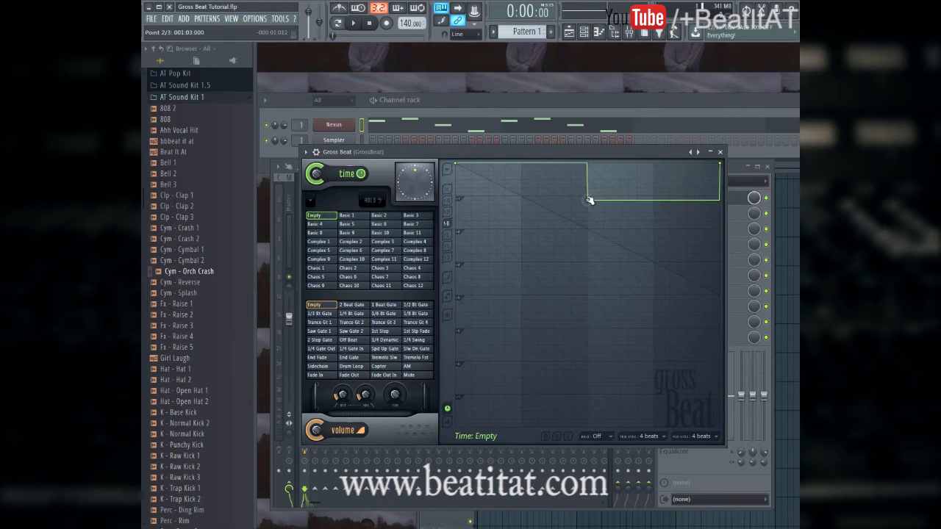
# Delete the reshaped time-envelope point and set Click reduction to High in the options menu
pyautogui.moveTo(588, 200); pyautogui.dragTo(617, 197)
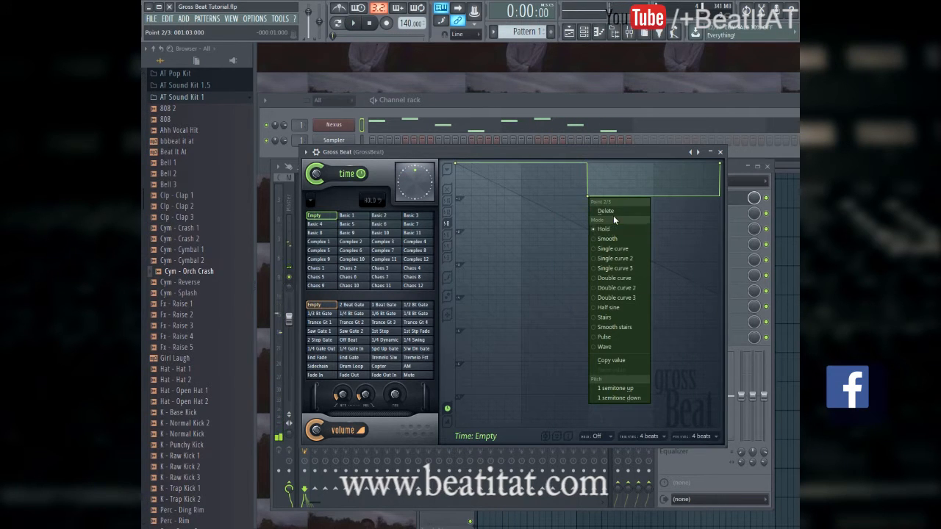
pyautogui.click(614, 220)
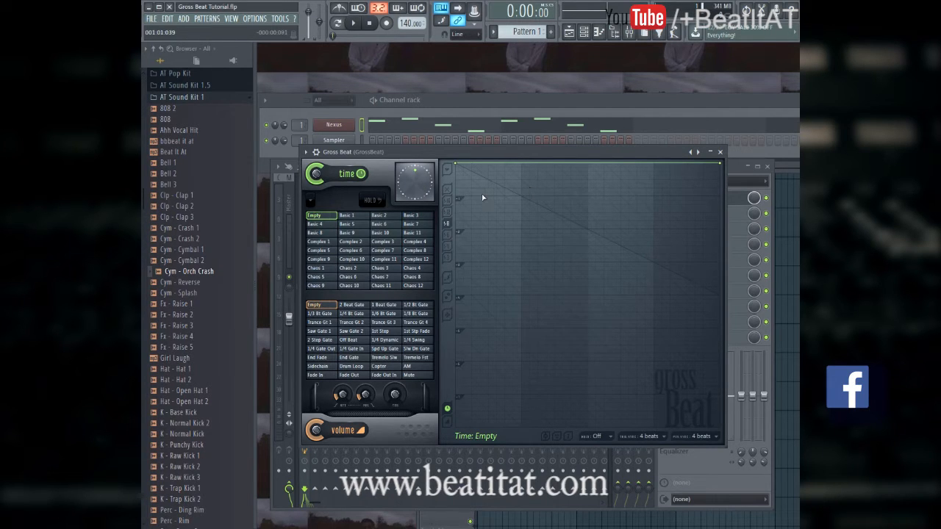
pyautogui.click(415, 250)
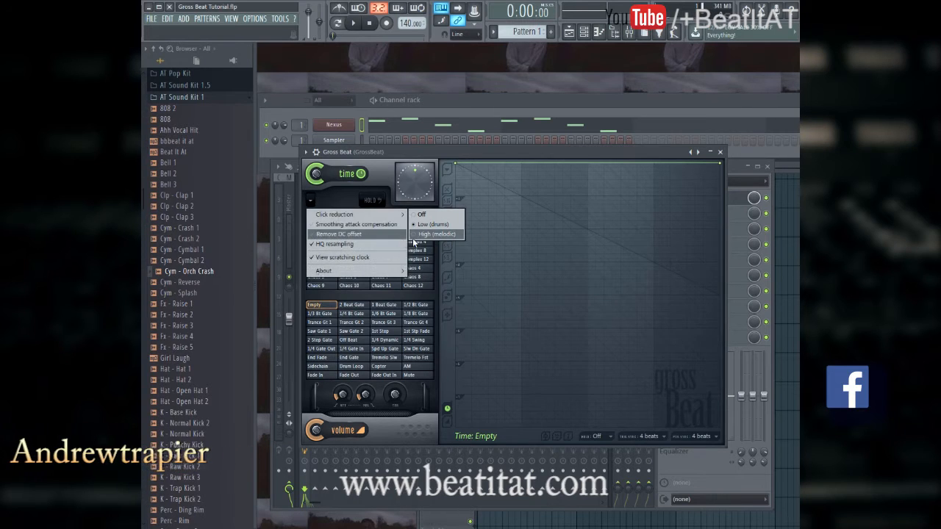
pyautogui.click(347, 214)
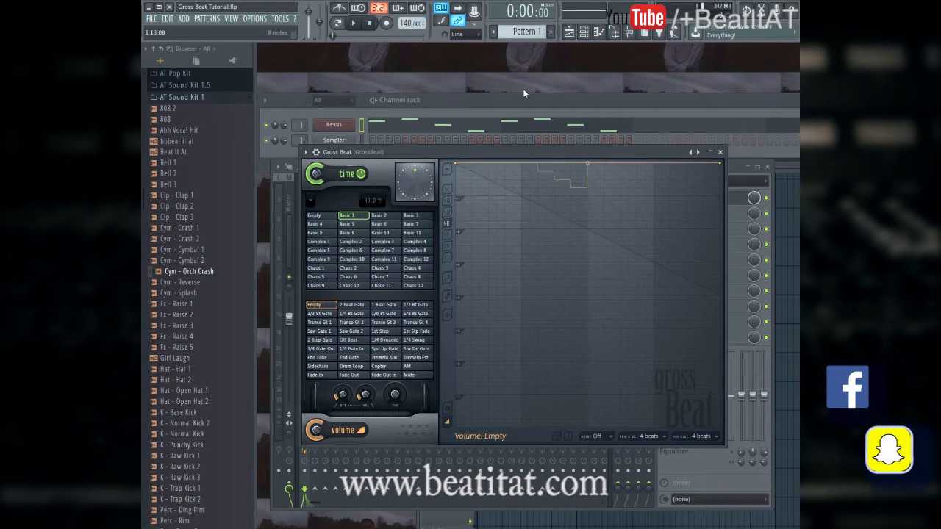
pyautogui.moveTo(588, 176); pyautogui.dragTo(573, 203)
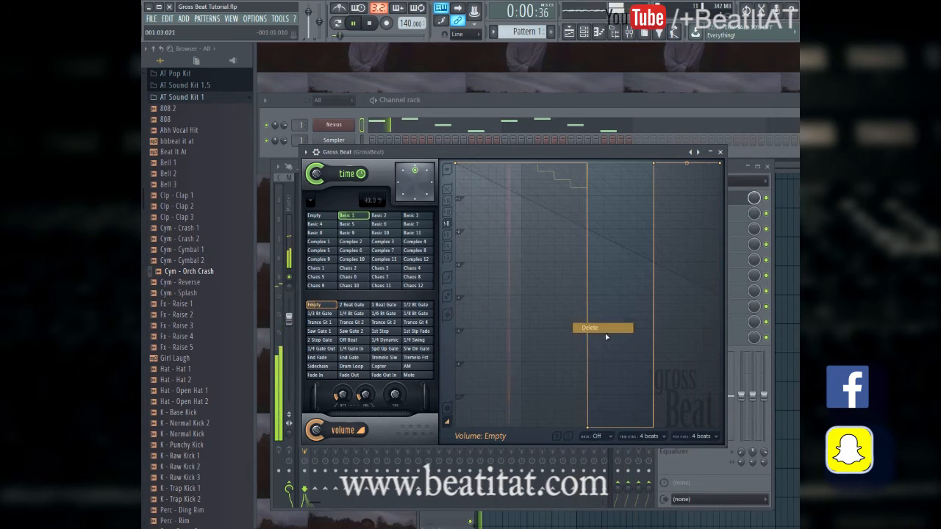
pyautogui.rightClick(603, 328)
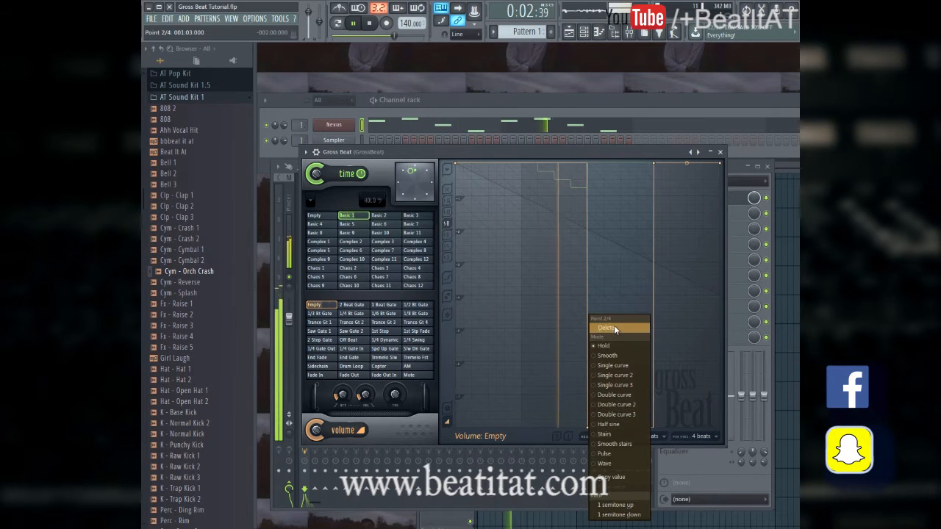
pyautogui.click(606, 328)
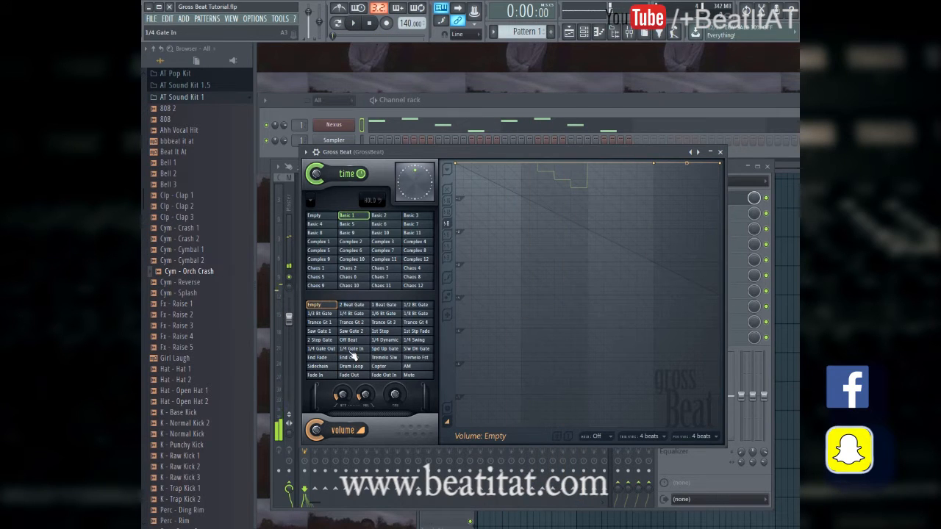
pyautogui.click(350, 348)
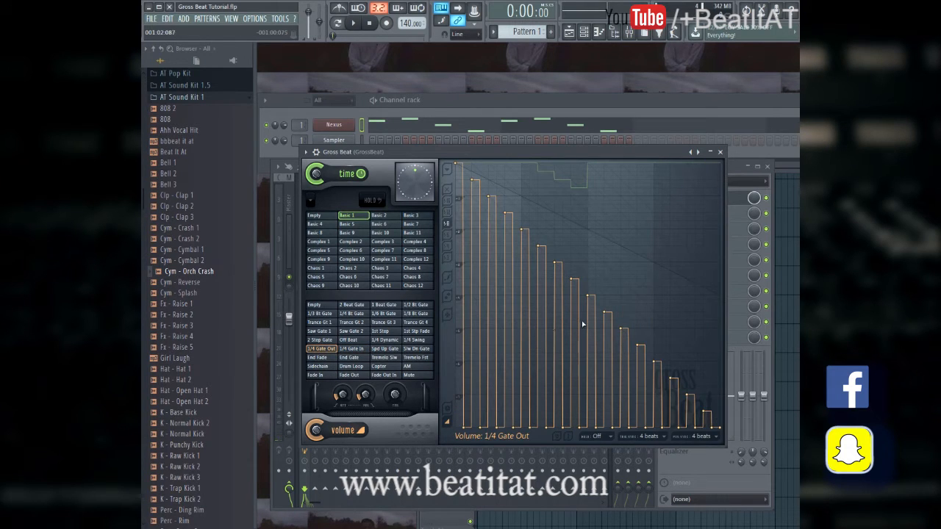
pyautogui.click(353, 23)
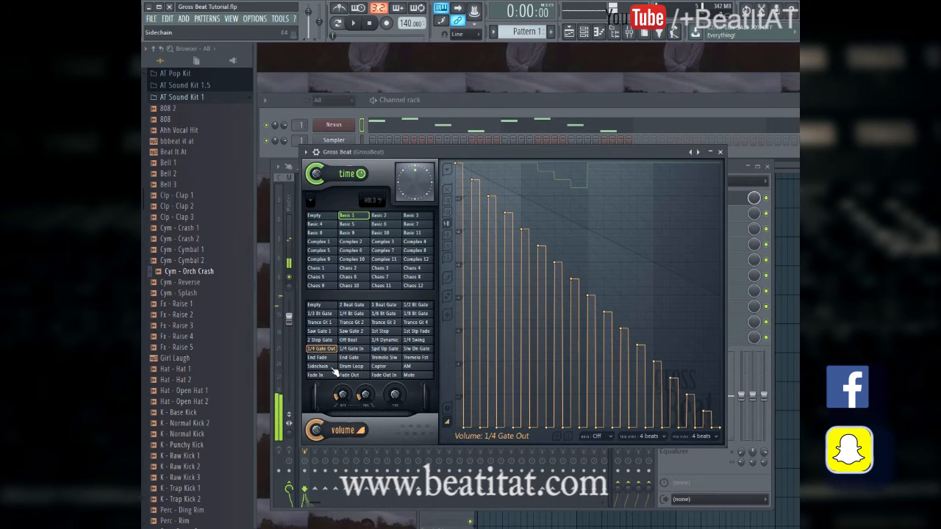
pyautogui.click(321, 366)
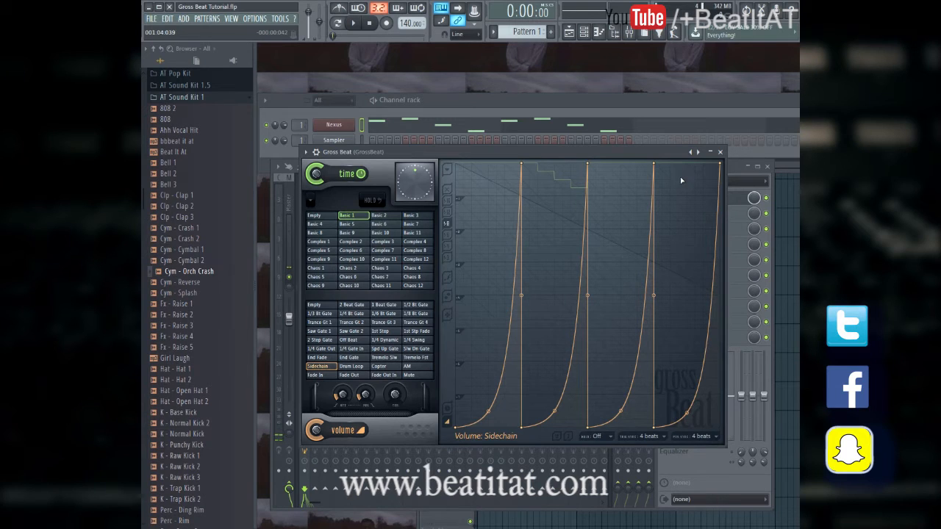
pyautogui.click(353, 23)
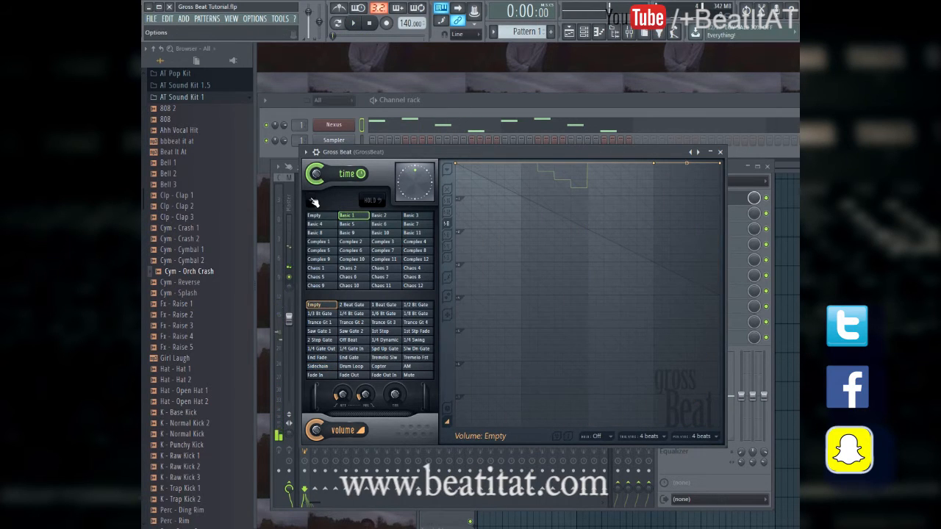
# Load the Flange preset bank from Gross Beat's Presets menu
pyautogui.click(305, 151)
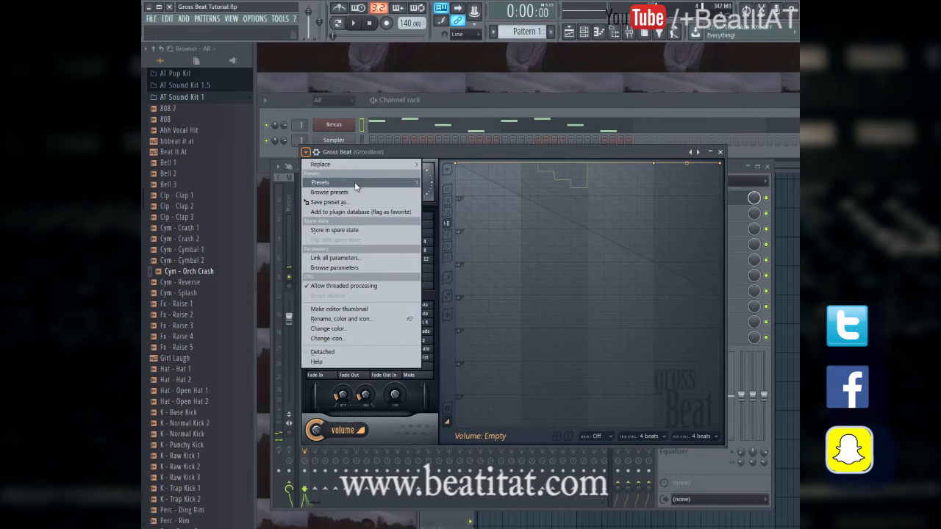
pyautogui.click(320, 182)
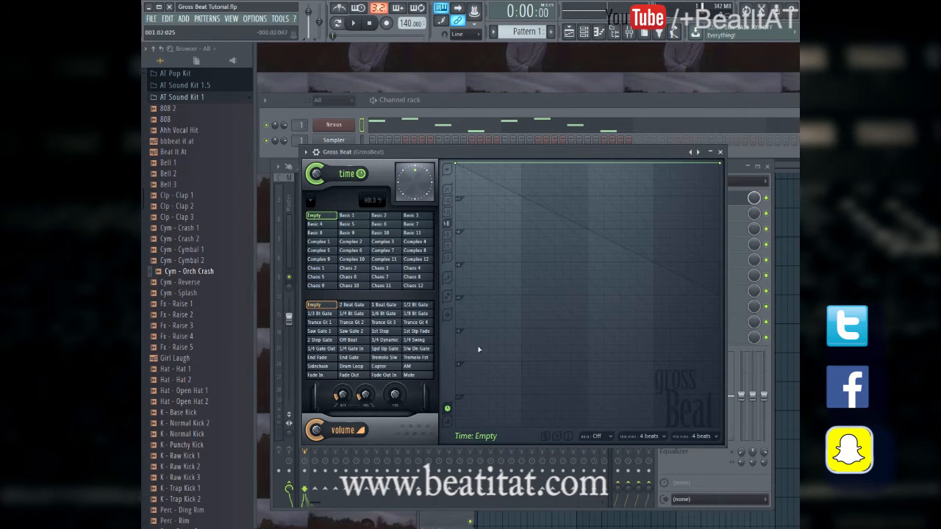
pyautogui.click(316, 429)
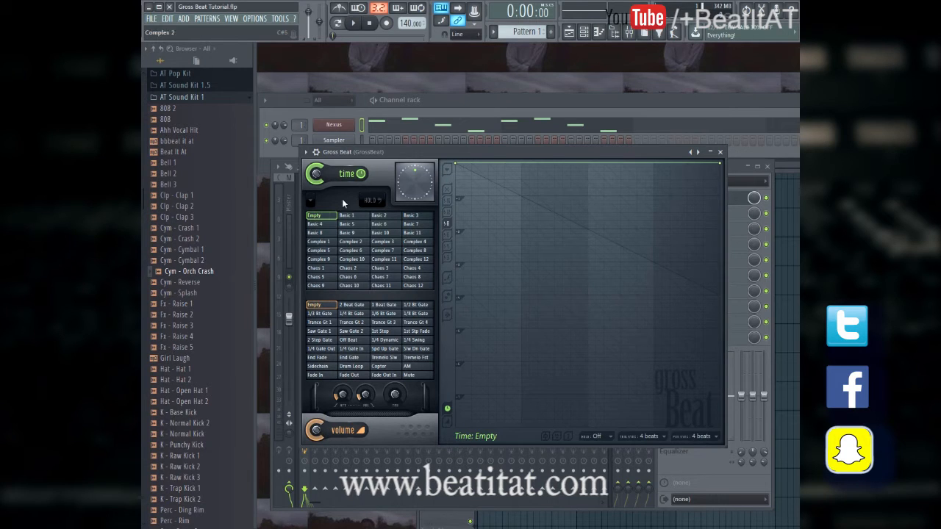
pyautogui.click(306, 152)
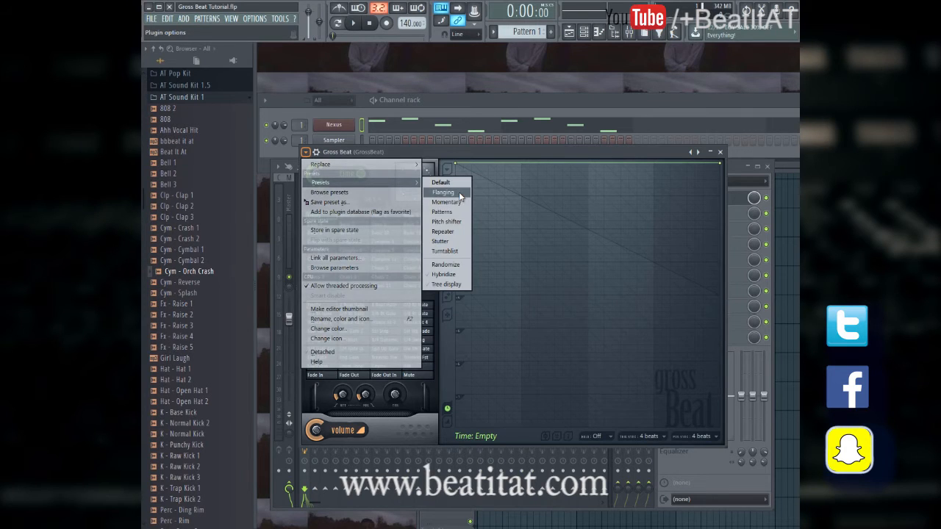
pyautogui.click(444, 191)
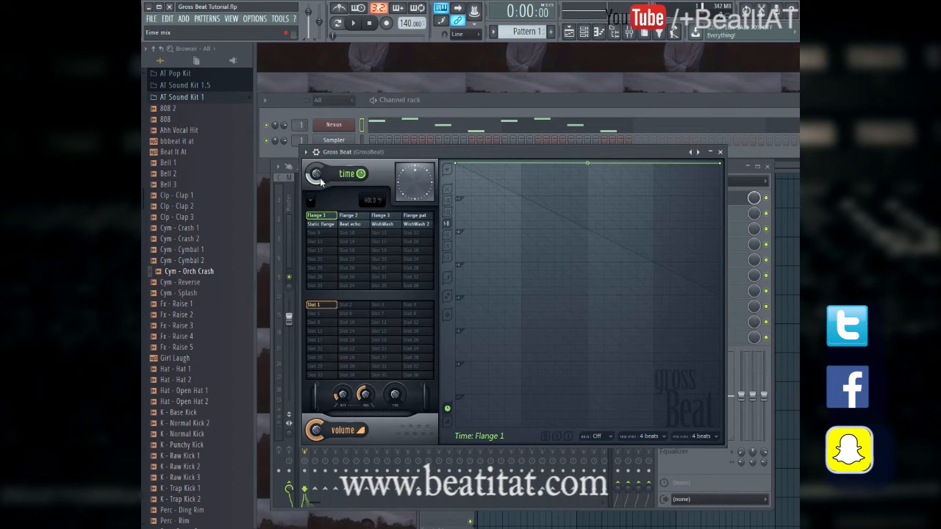
# Audition Flange 2, Static flange, Flange 1 and WishWash 2, then load the Repeater bank
pyautogui.click(350, 214)
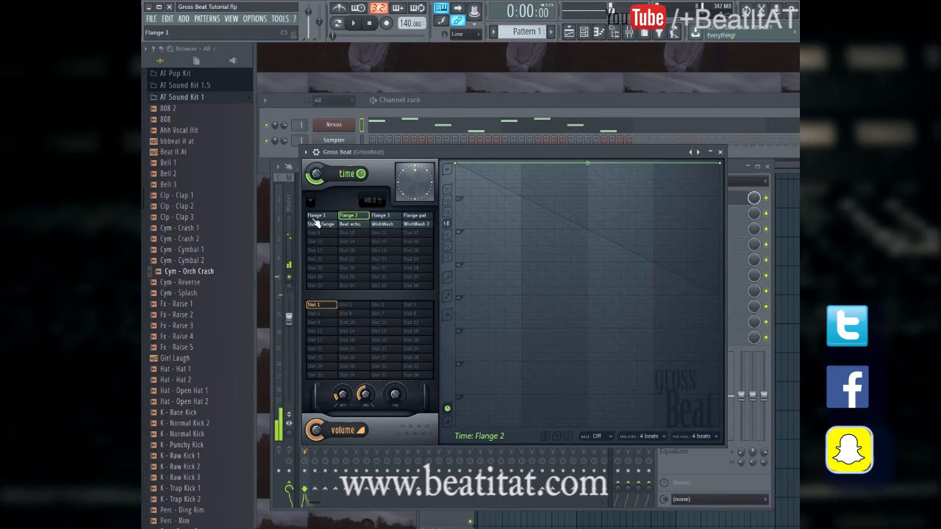
pyautogui.click(322, 223)
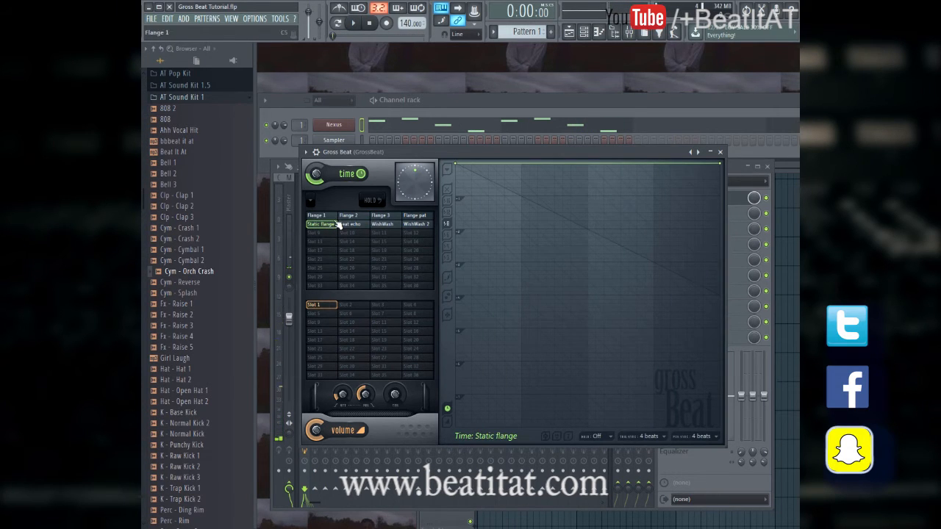
pyautogui.click(317, 215)
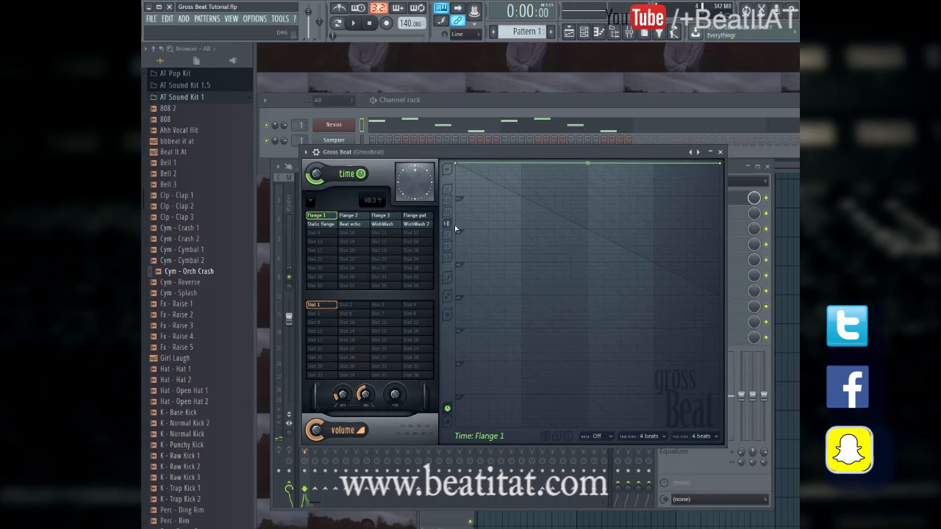
pyautogui.click(416, 215)
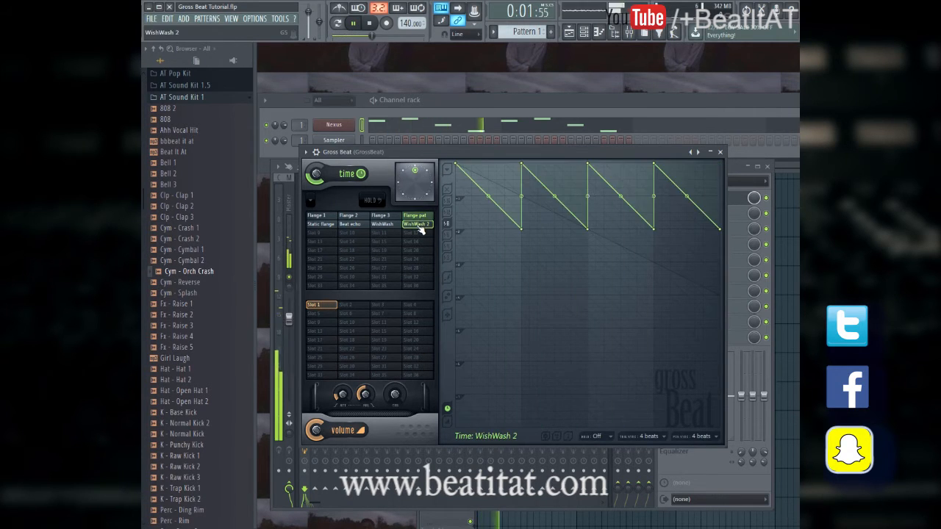
pyautogui.click(369, 23)
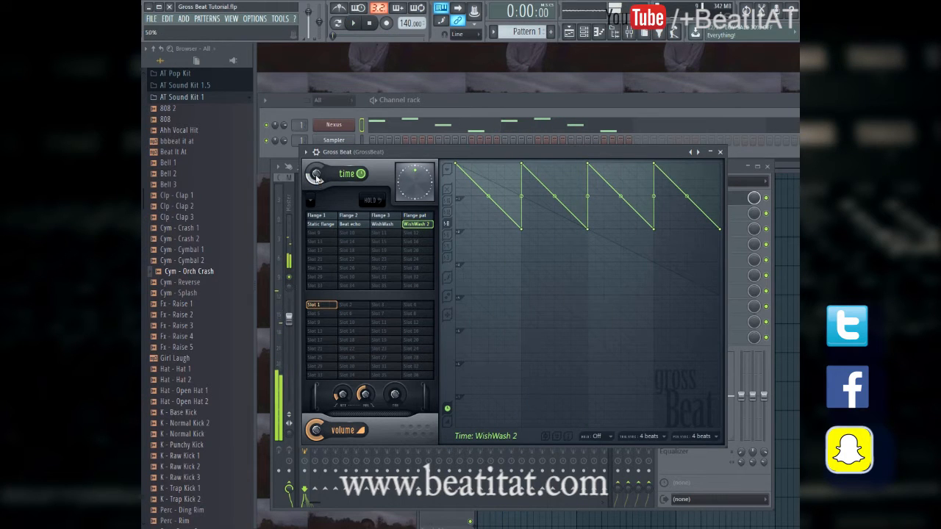
pyautogui.click(352, 23)
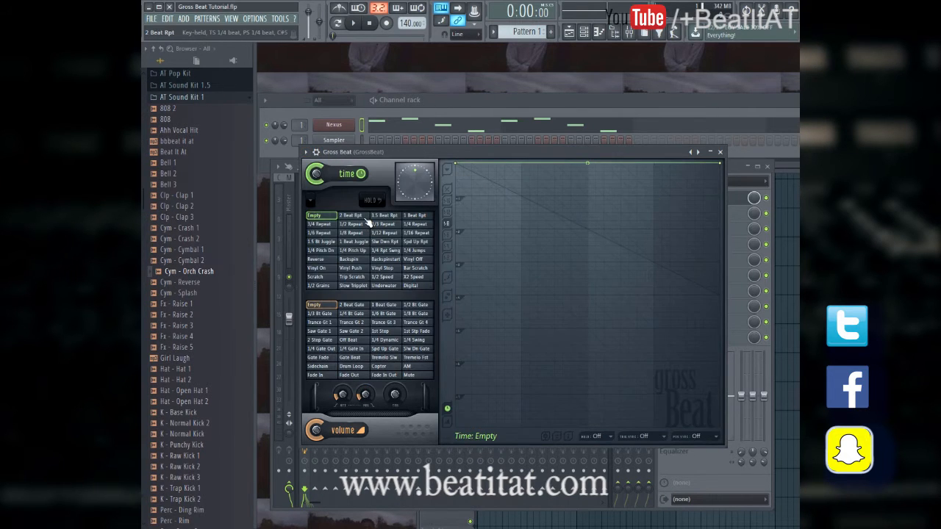
# Audition the 2 Beat Rpt, 1.5 Beat Rpt, 1/2 Speed and X2 Speed time presets
pyautogui.click(352, 215)
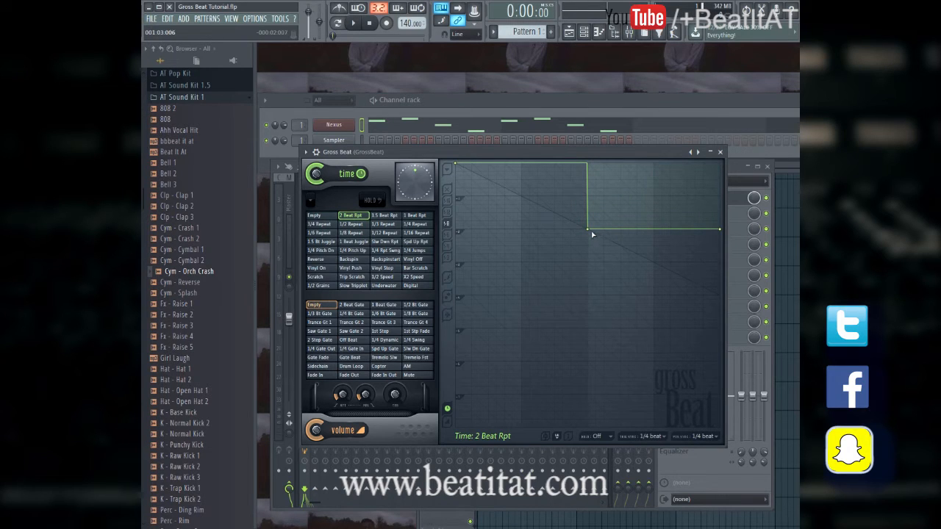
pyautogui.click(354, 23)
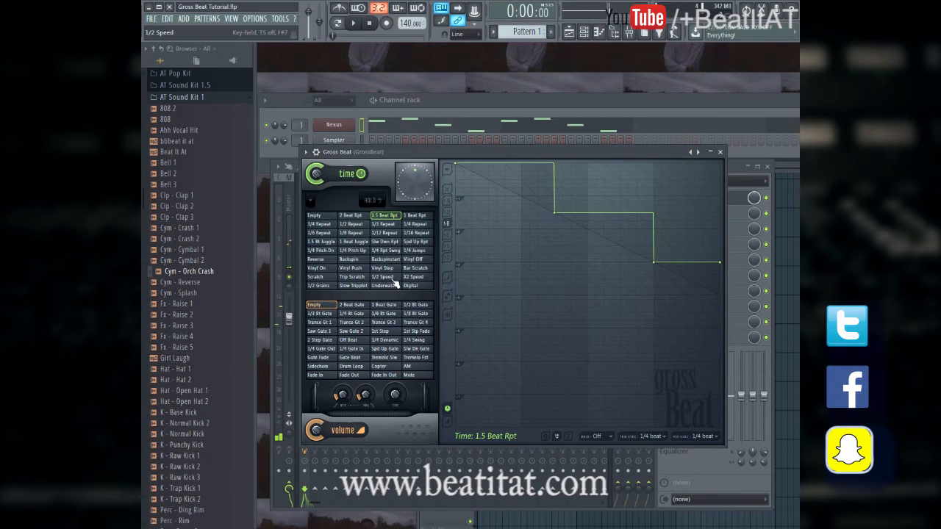
pyautogui.click(382, 276)
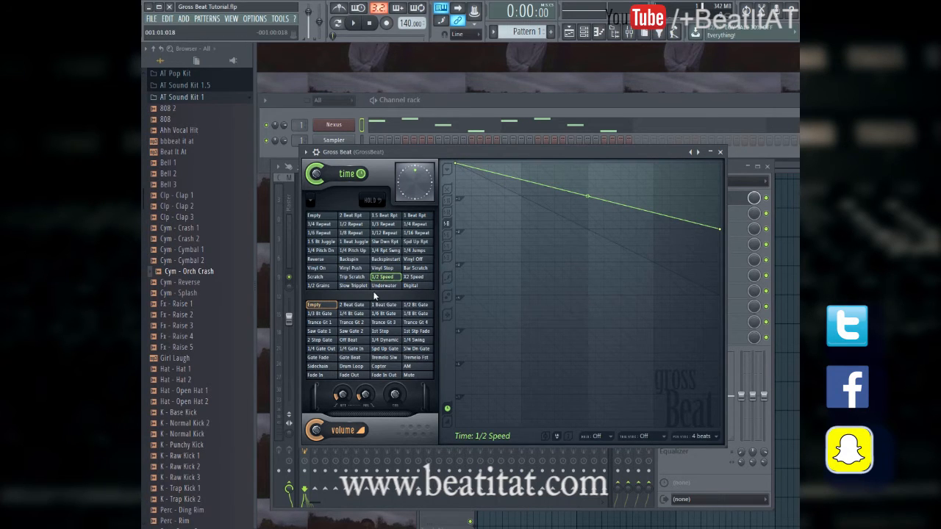
pyautogui.click(352, 23)
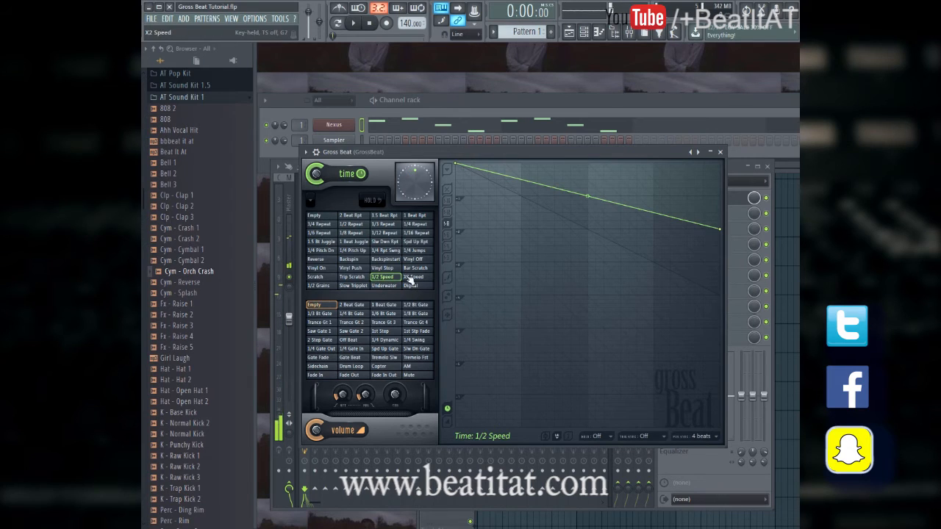
pyautogui.click(415, 277)
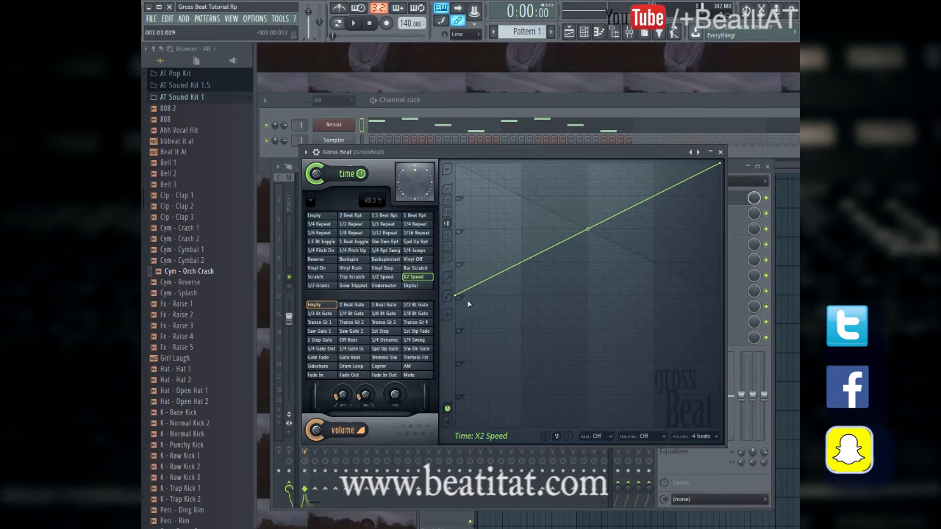
pyautogui.click(353, 24)
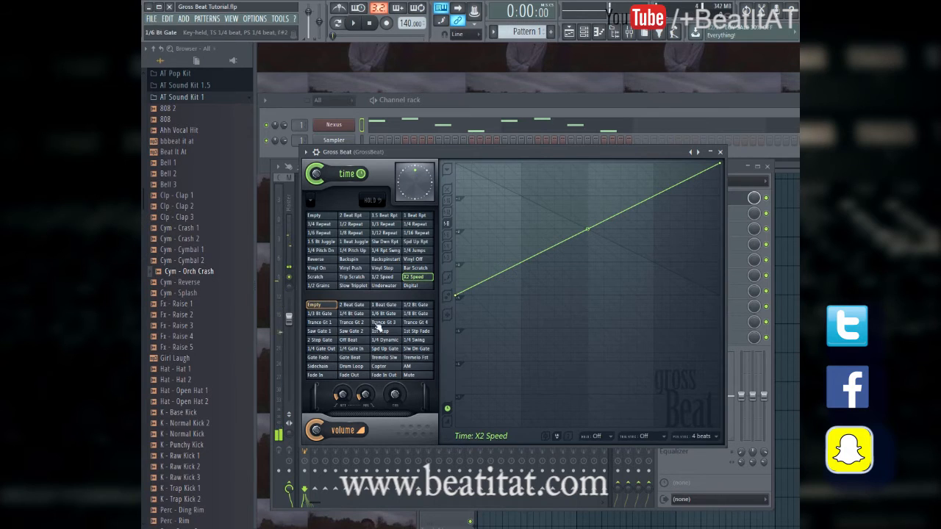
pyautogui.click(352, 331)
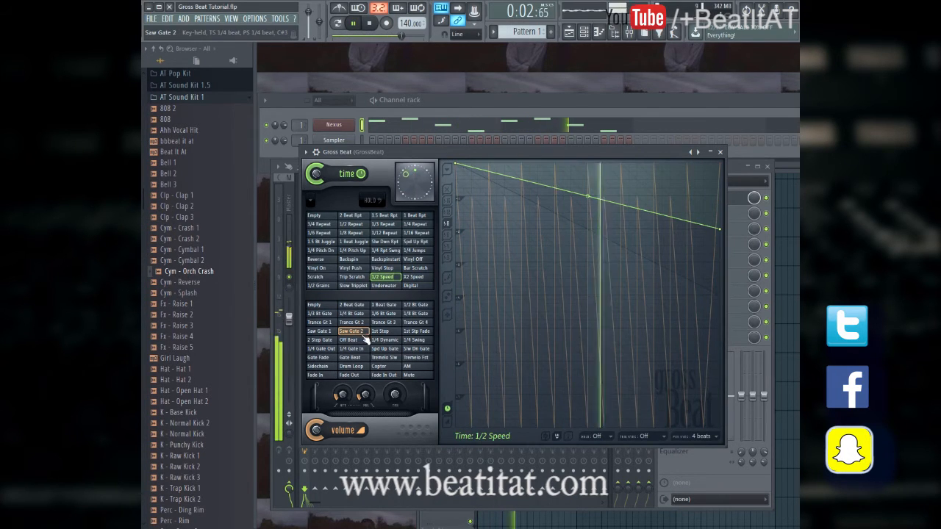
pyautogui.click(351, 322)
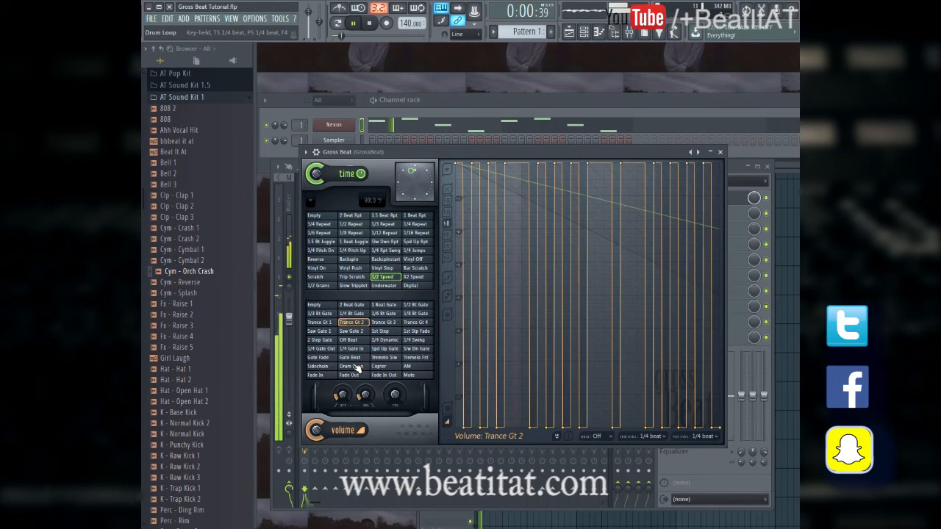
# Try the 1/4 Swing and step-fade volume envelopes, then reset both envelopes to Empty
pyautogui.click(382, 357)
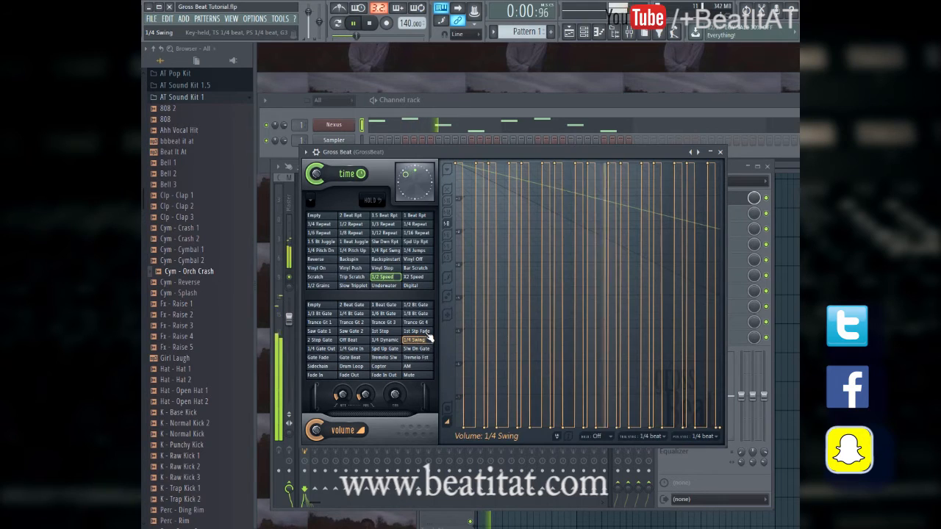
pyautogui.click(416, 331)
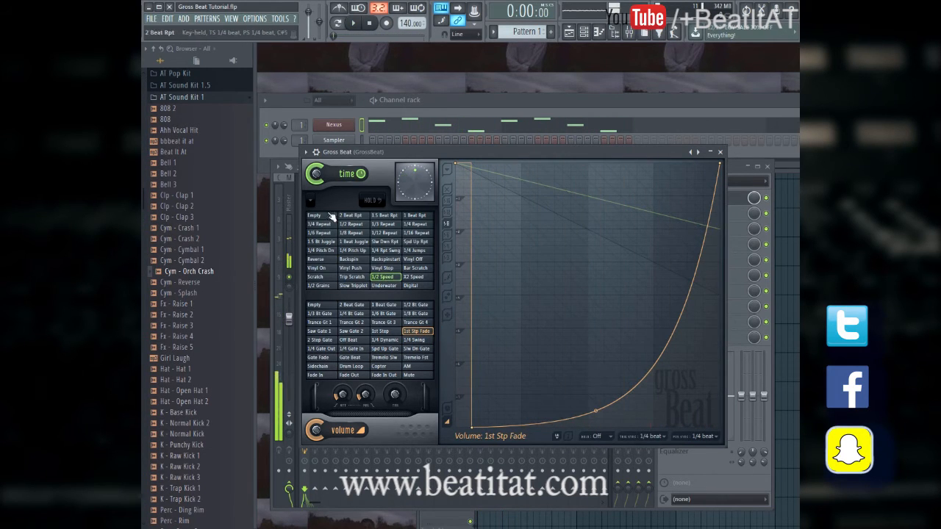
pyautogui.click(314, 215)
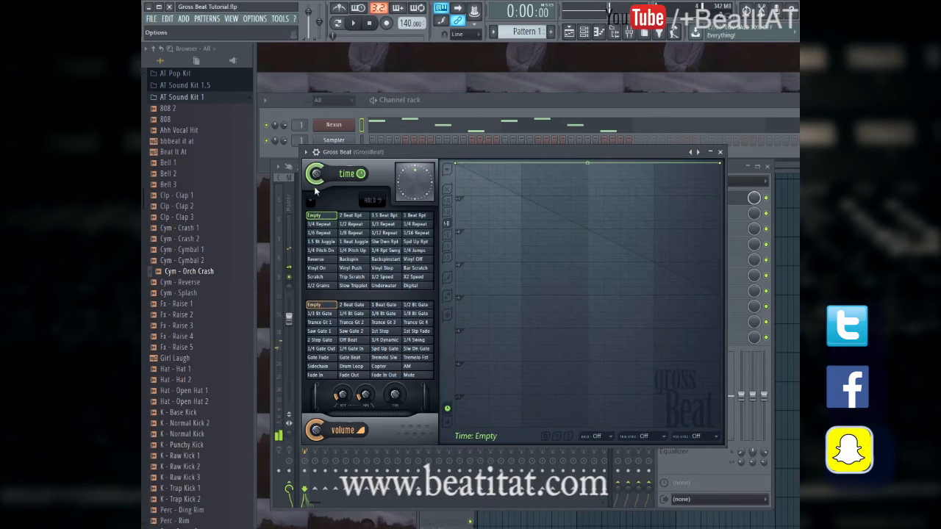
# Load the Momentary bank and audition Basic 5, Basic 7 and Chaos 6 before returning time to Empty
pyautogui.click(306, 151)
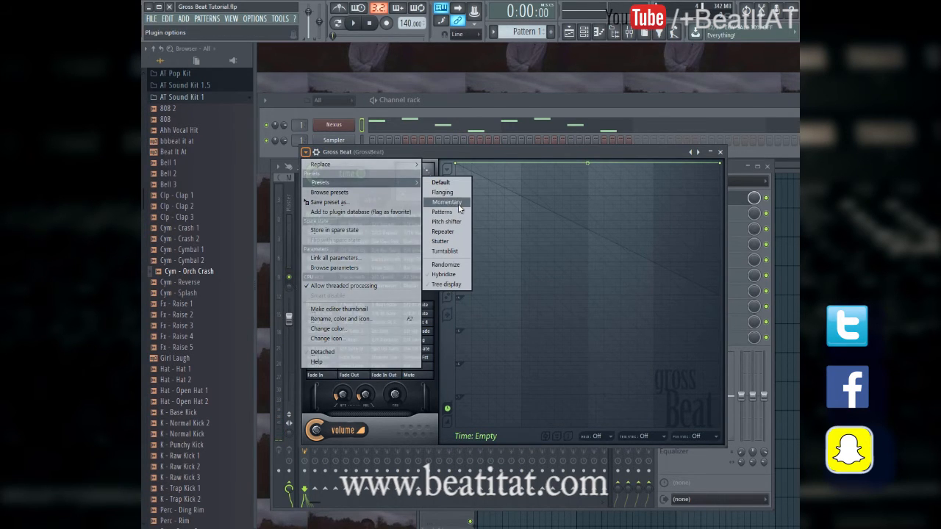
pyautogui.click(447, 203)
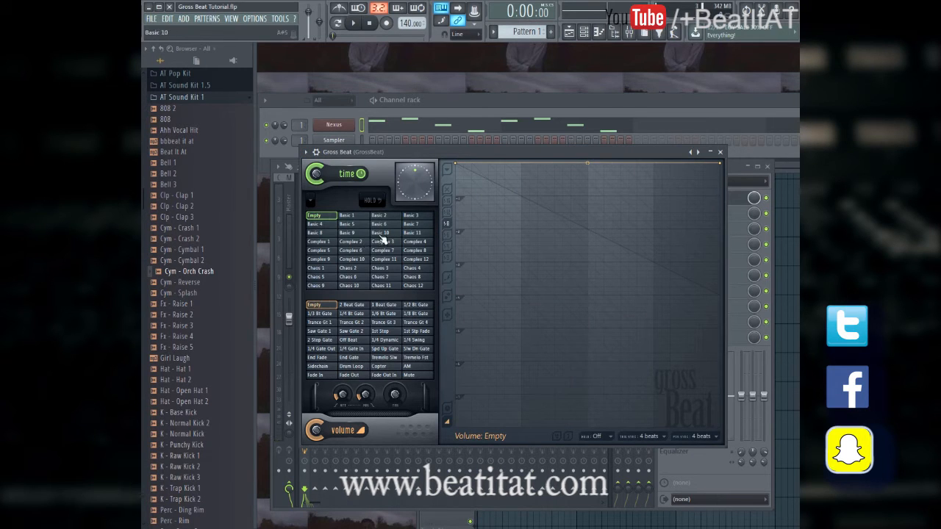
pyautogui.click(345, 223)
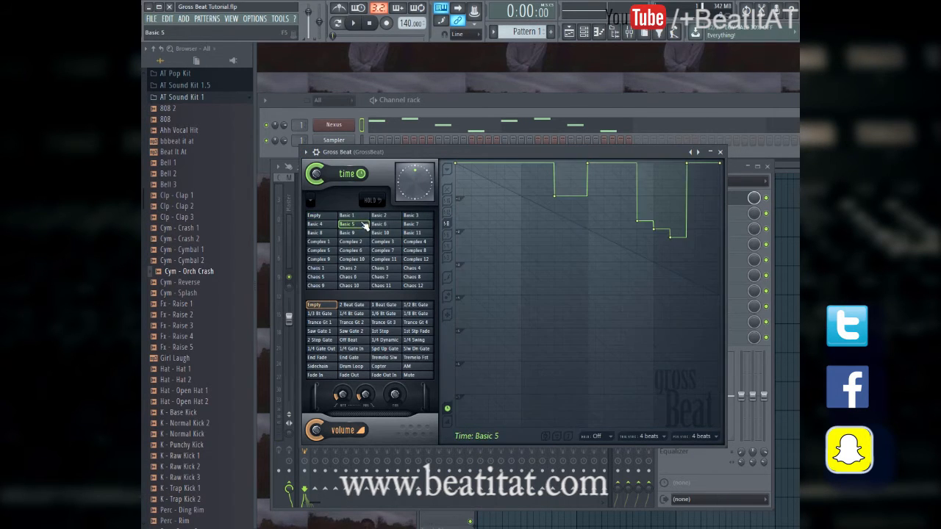
pyautogui.click(409, 224)
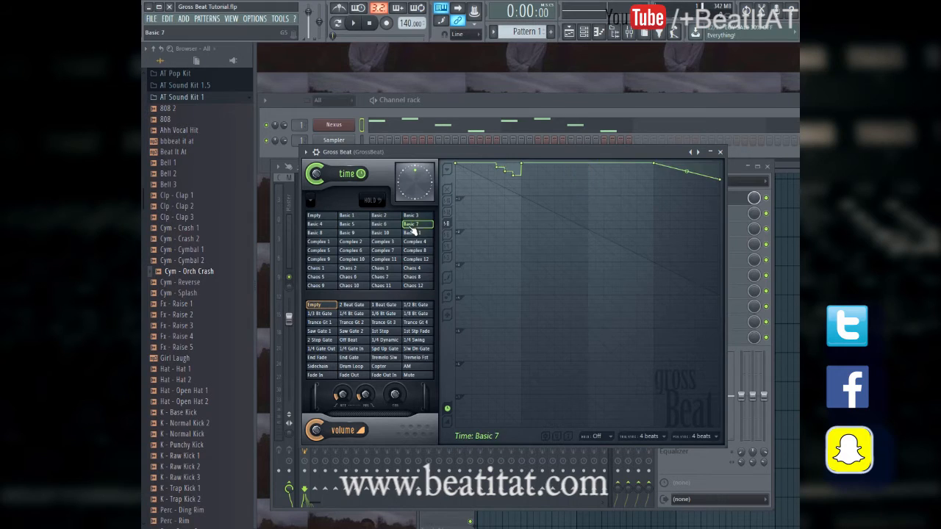
pyautogui.click(347, 277)
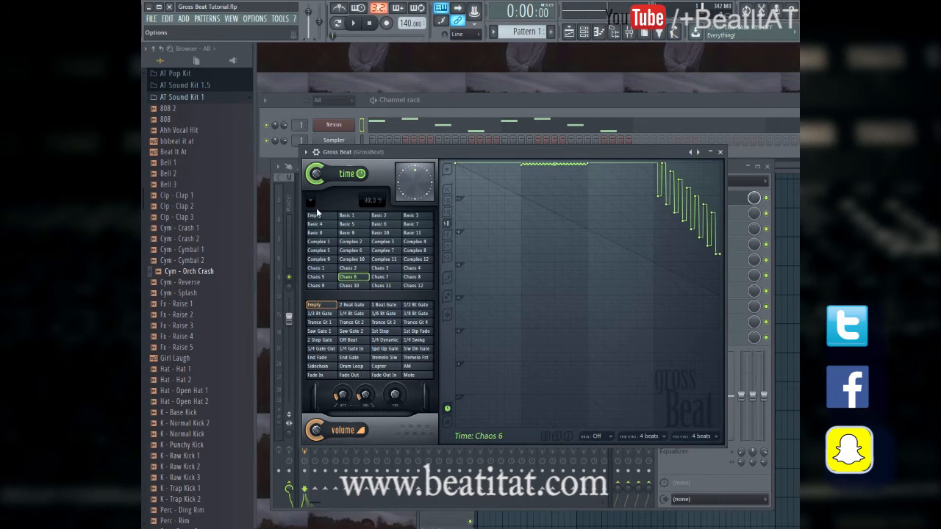
pyautogui.click(317, 215)
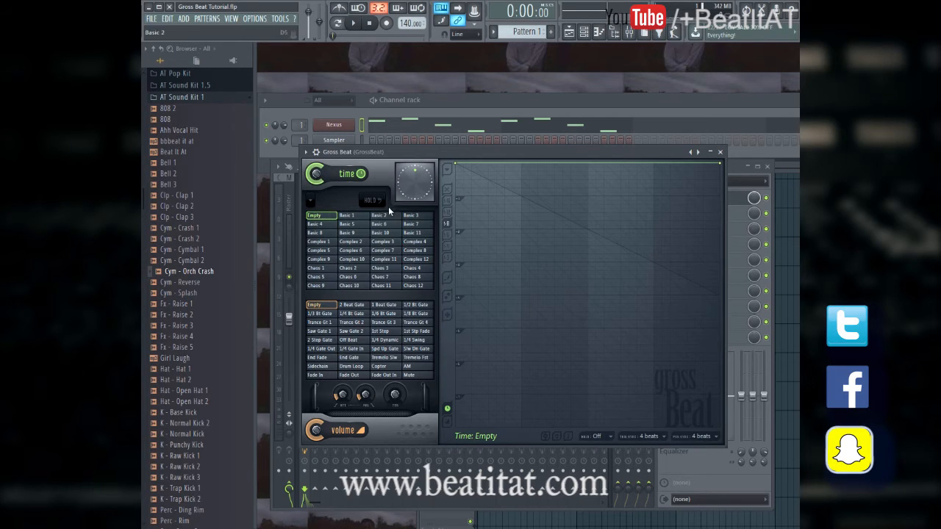
pyautogui.click(306, 151)
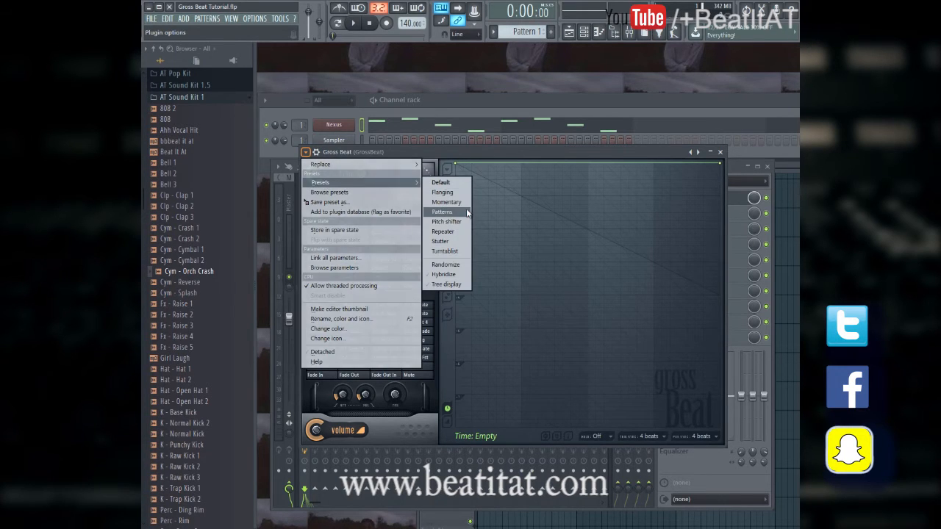
# Load the Pitch shifter bank and set the volume envelope to Declick
pyautogui.click(441, 212)
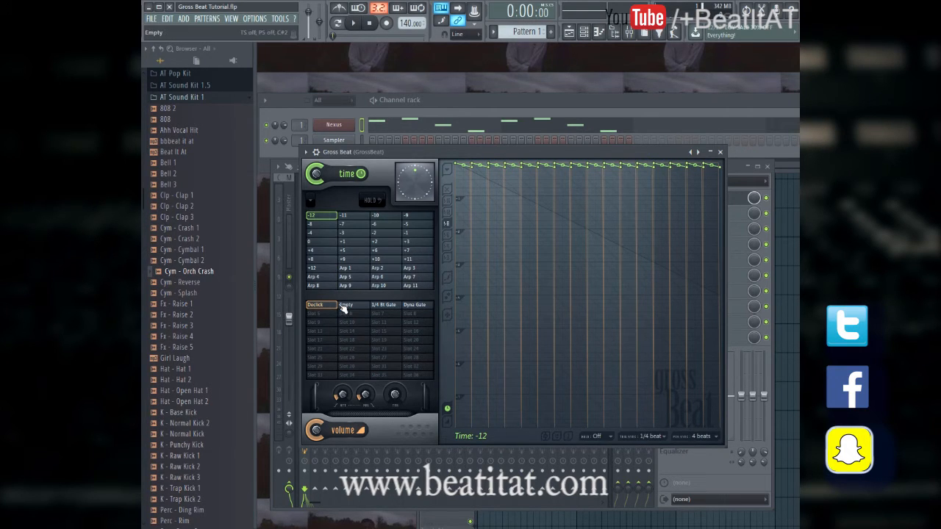
pyautogui.click(353, 24)
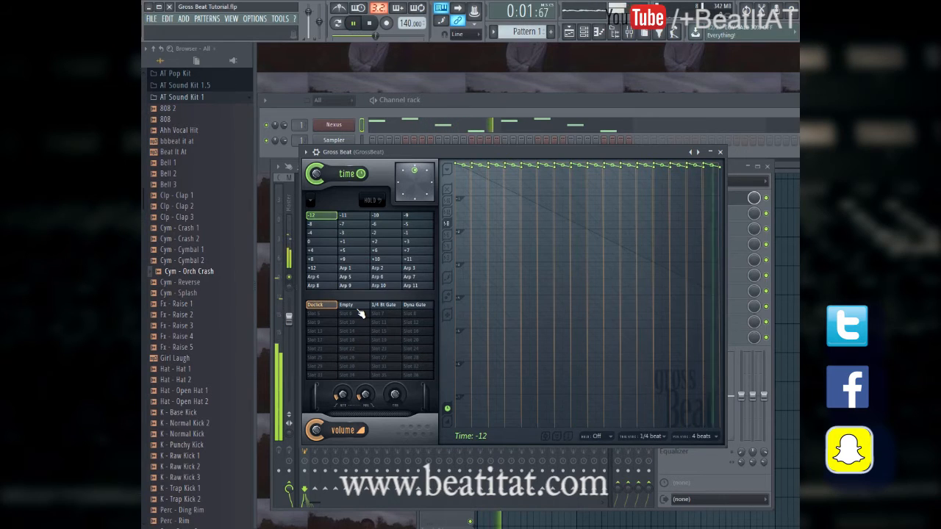
pyautogui.click(347, 304)
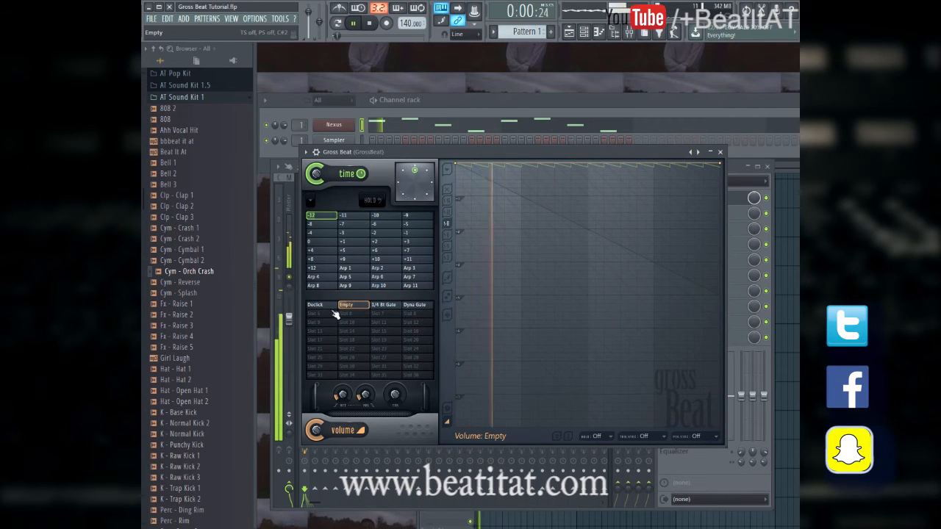
pyautogui.click(315, 304)
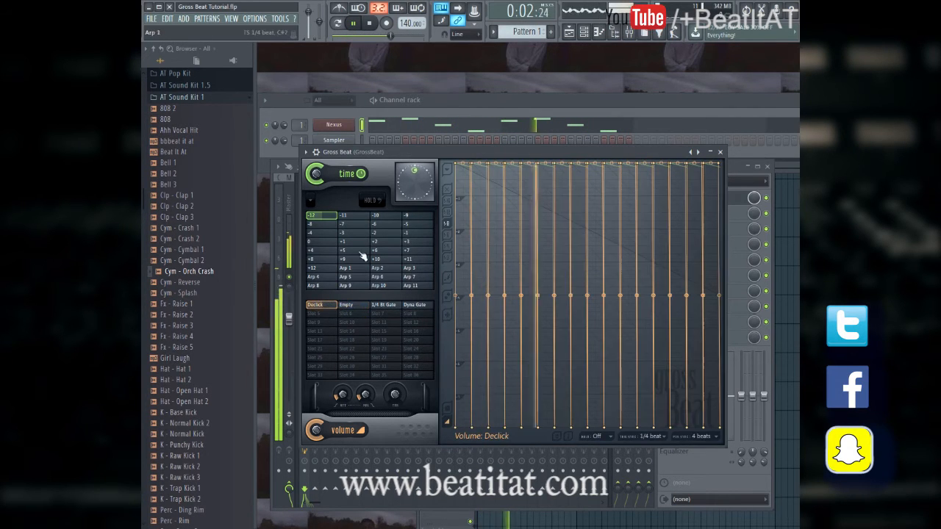
# Audition the -11 and +9 semitone pitch presets, then switch back to the Repeater bank
pyautogui.click(369, 24)
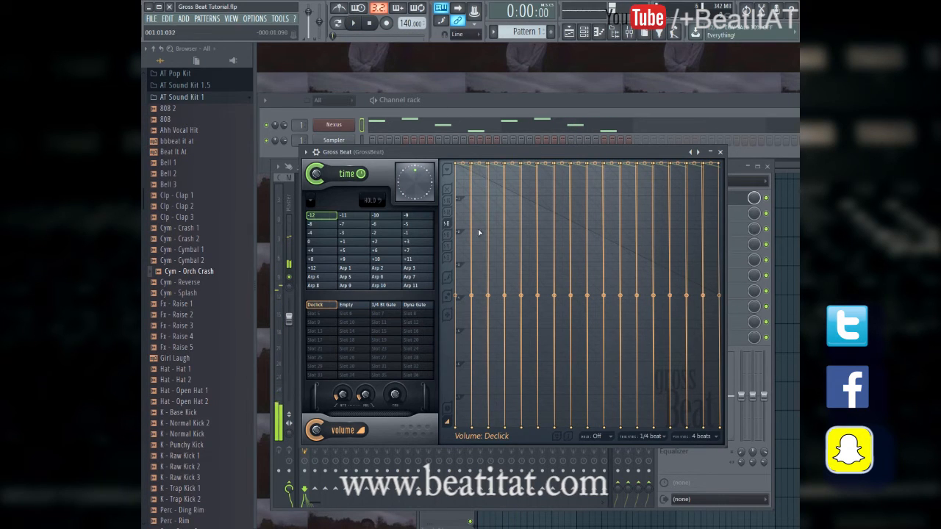
pyautogui.click(342, 214)
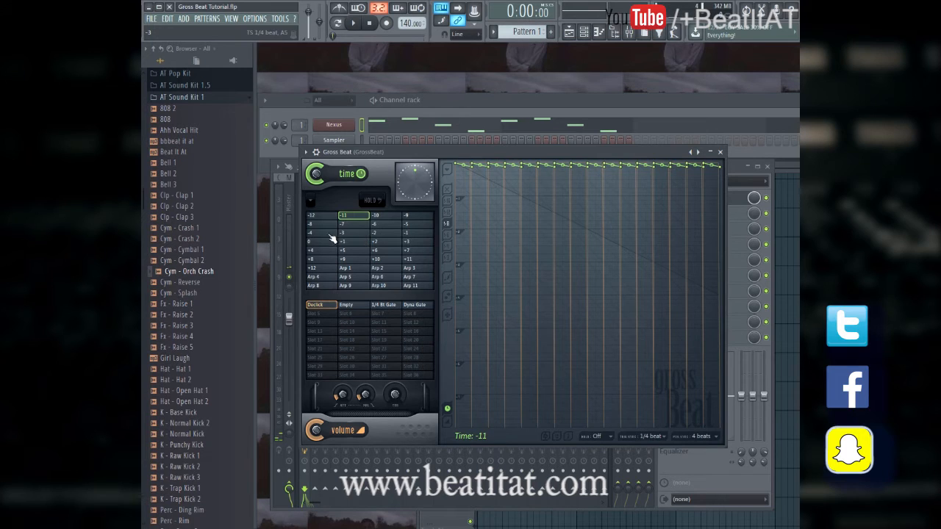
pyautogui.click(352, 232)
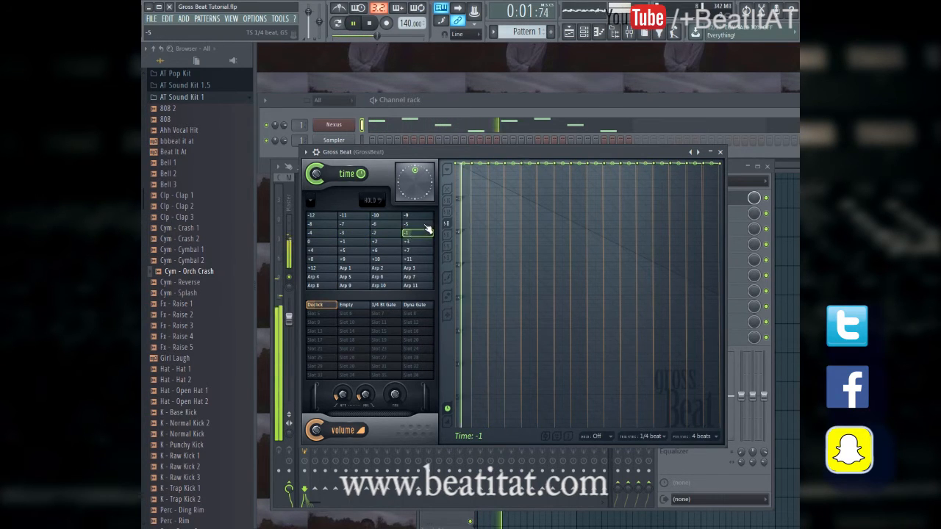
pyautogui.click(359, 259)
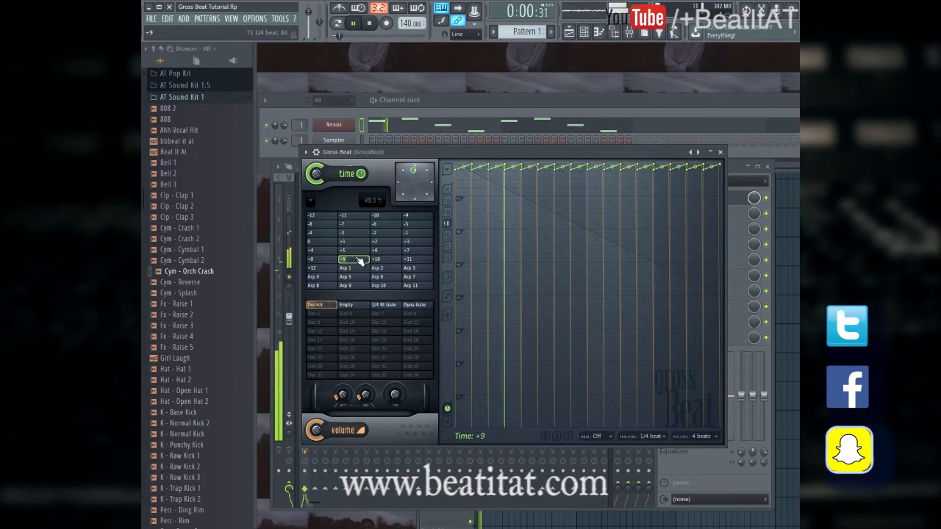
pyautogui.click(315, 285)
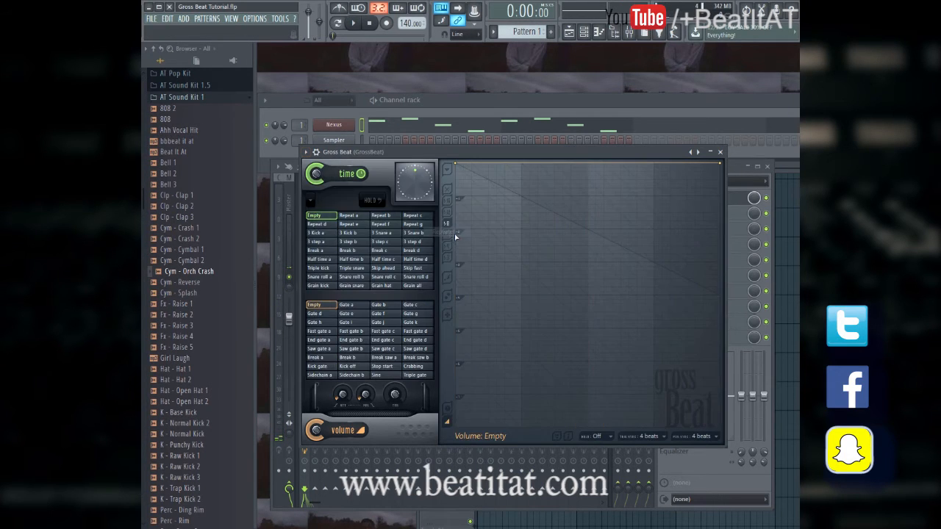
# Audition the Snare roll b and Snare roll c time presets, then show the preset bank choices
pyautogui.click(383, 215)
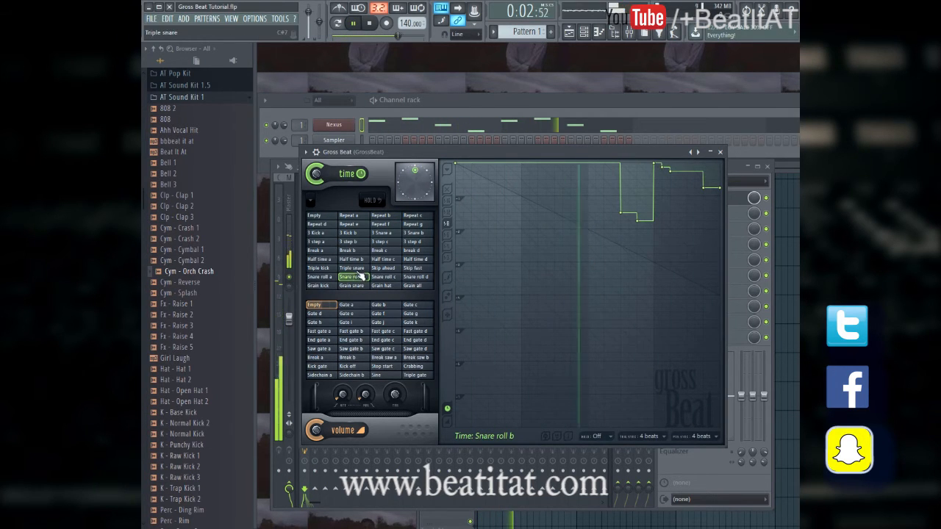
pyautogui.click(382, 276)
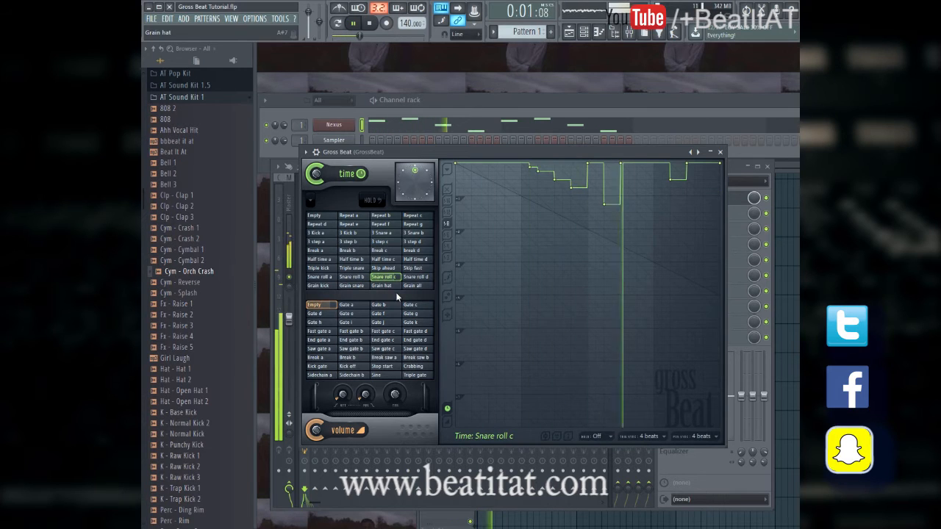
pyautogui.click(315, 322)
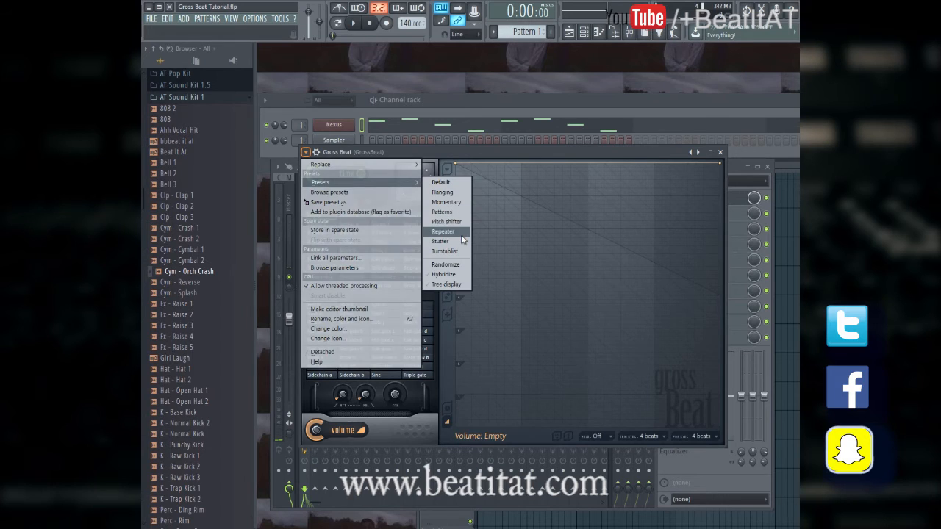
# Load the Stutter bank and audition Shuffle 2, Gated, Inf rep 1/32, 1/64, Stop inf rep and 1/8
pyautogui.click(442, 231)
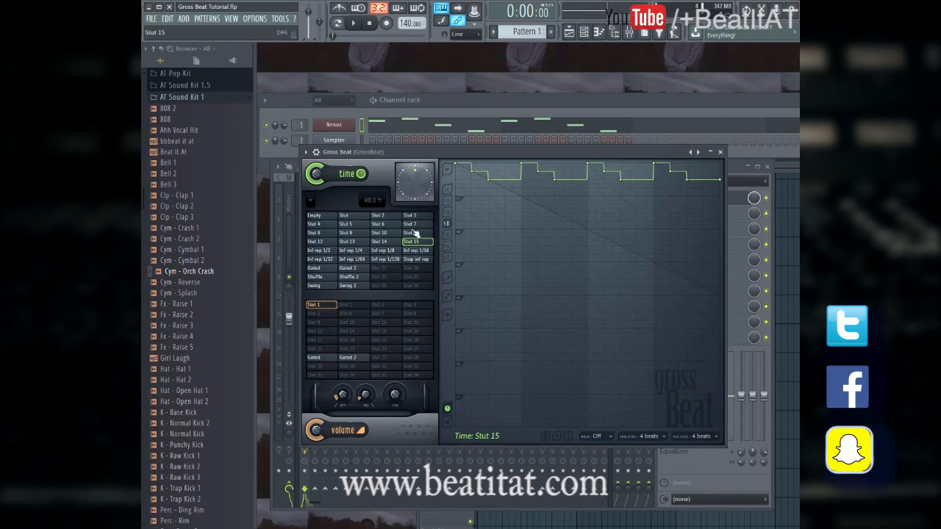
pyautogui.click(349, 277)
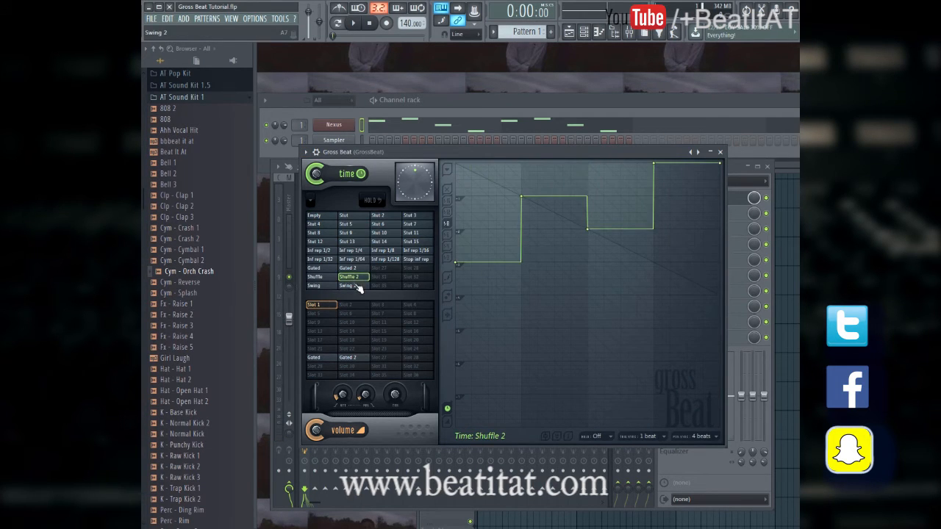
pyautogui.click(314, 267)
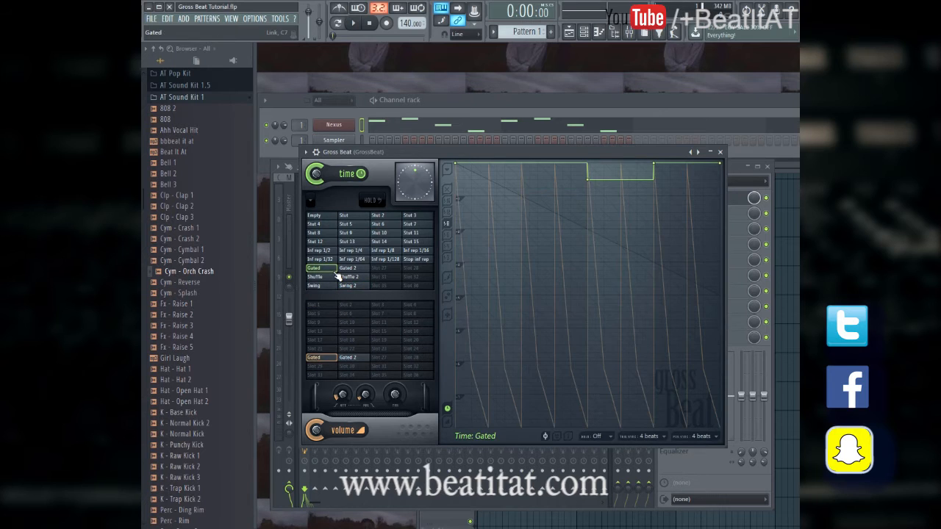
pyautogui.click(367, 22)
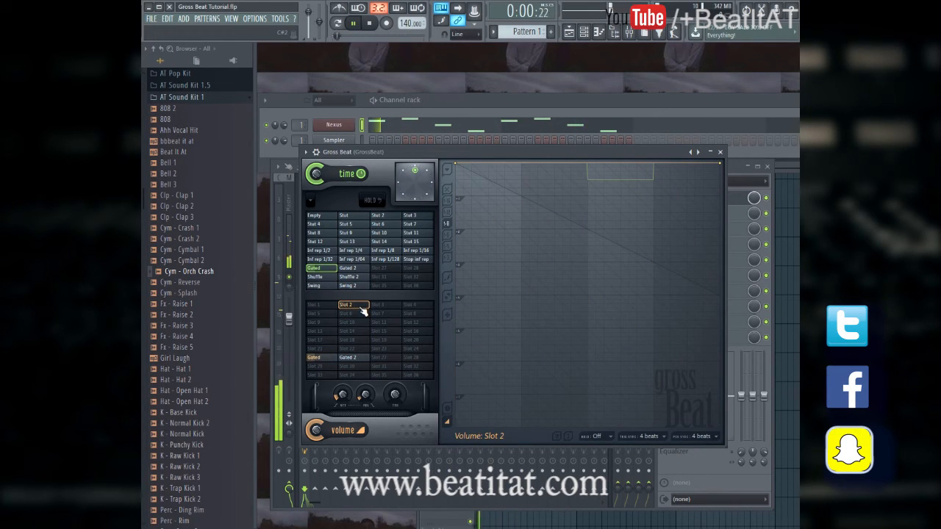
pyautogui.click(318, 259)
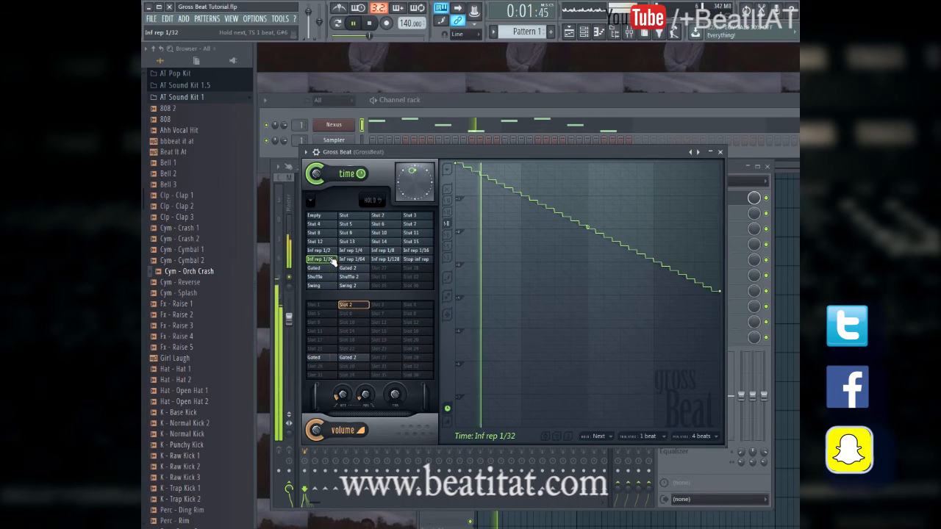
pyautogui.click(352, 259)
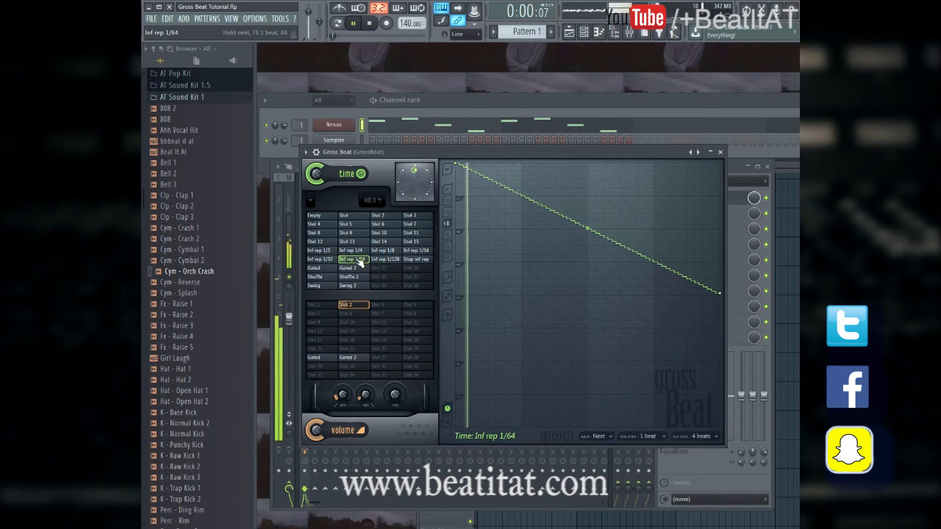
pyautogui.click(418, 259)
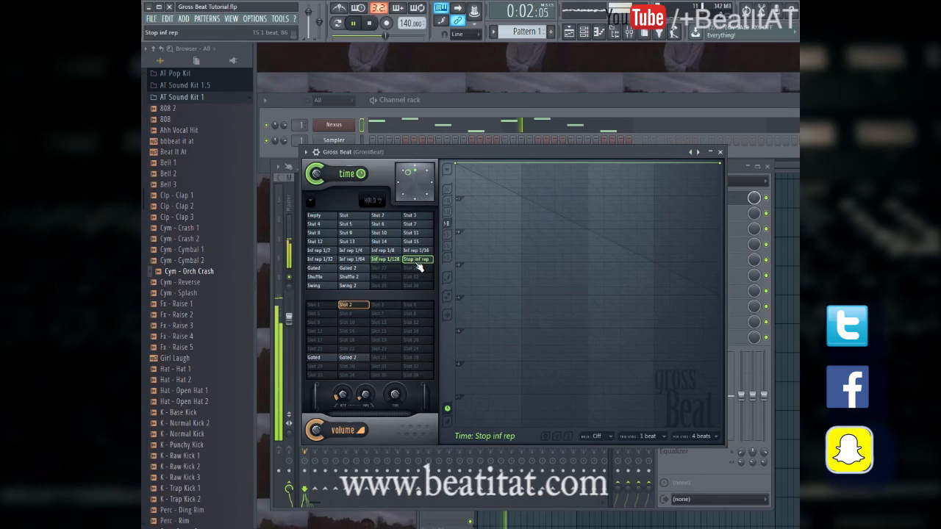
pyautogui.click(382, 250)
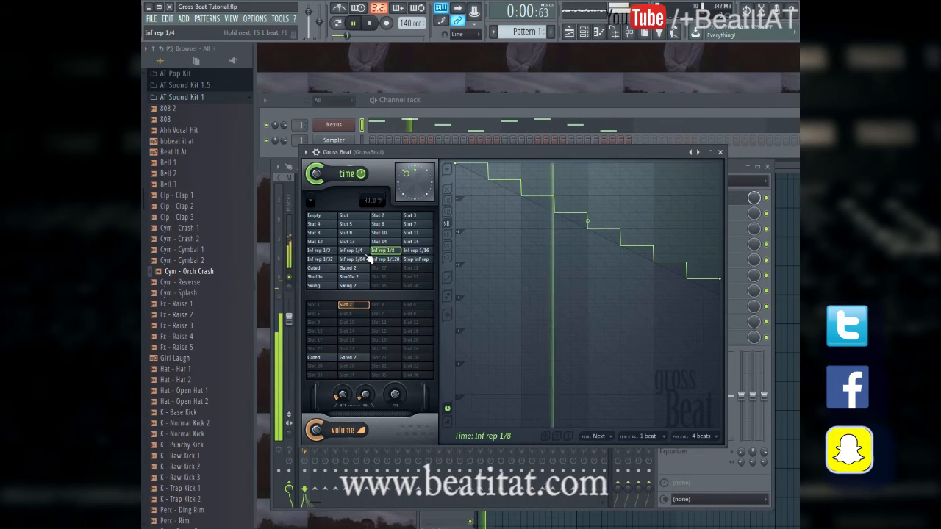
# Try Stut 14, Inf rep 1/16 and 1/128, drag a point into a step, then reset time to Empty
pyautogui.click(376, 241)
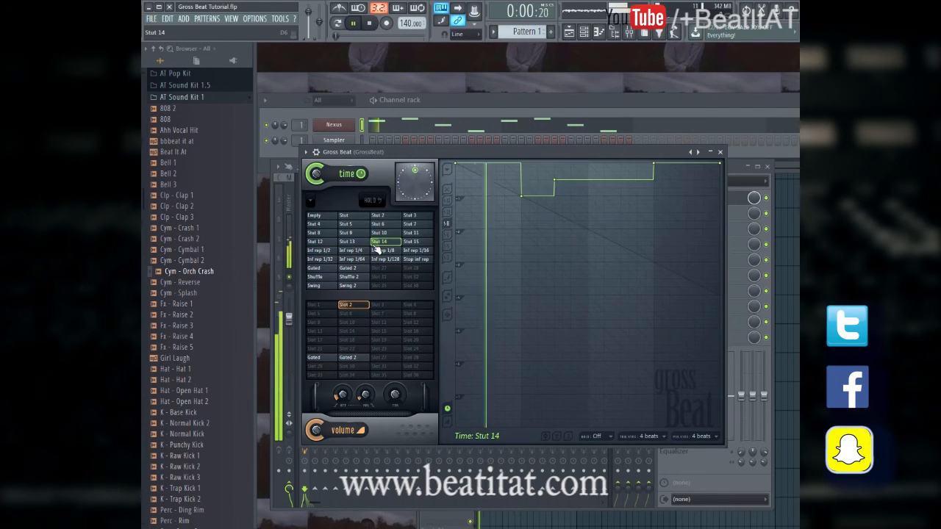
pyautogui.click(415, 250)
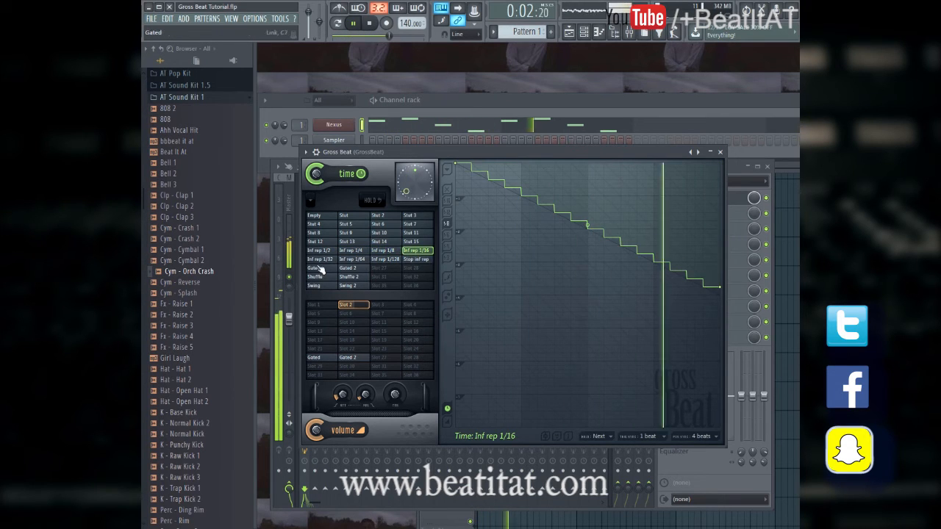
pyautogui.click(385, 258)
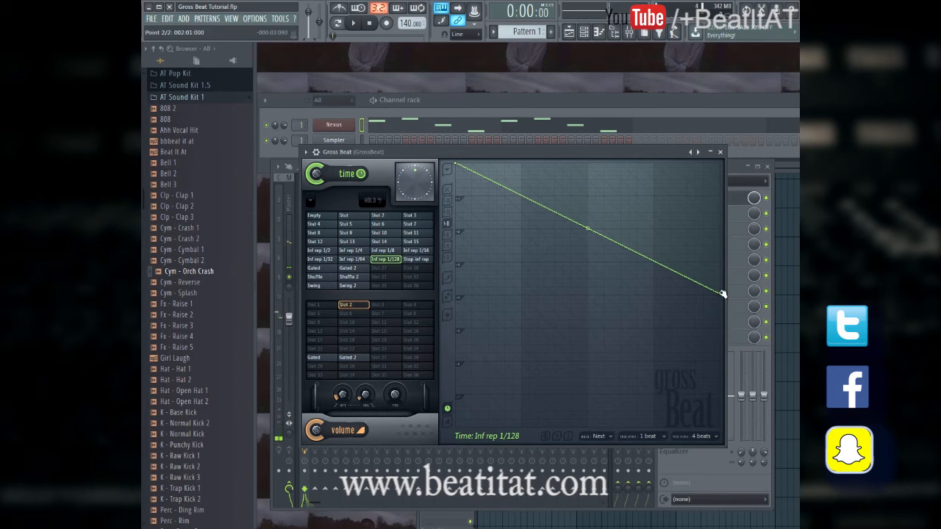
pyautogui.moveTo(723, 294); pyautogui.dragTo(588, 259)
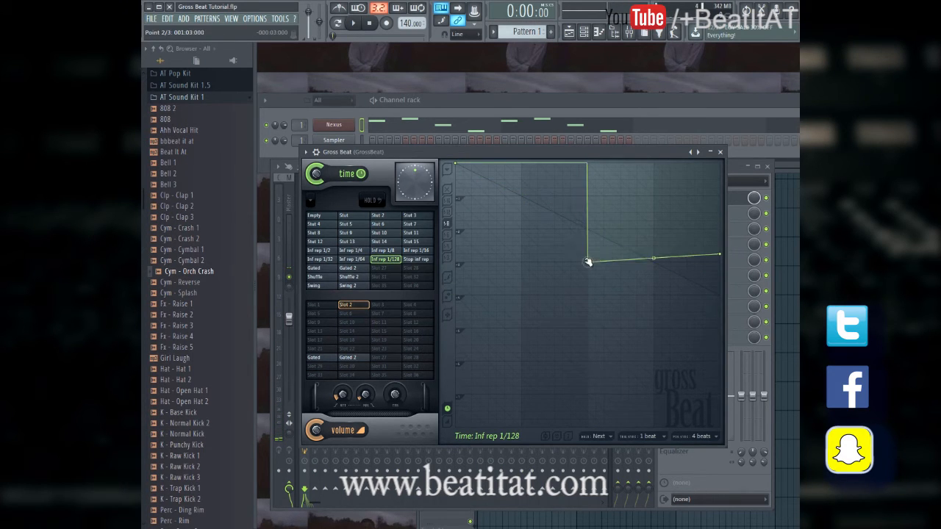
pyautogui.click(315, 215)
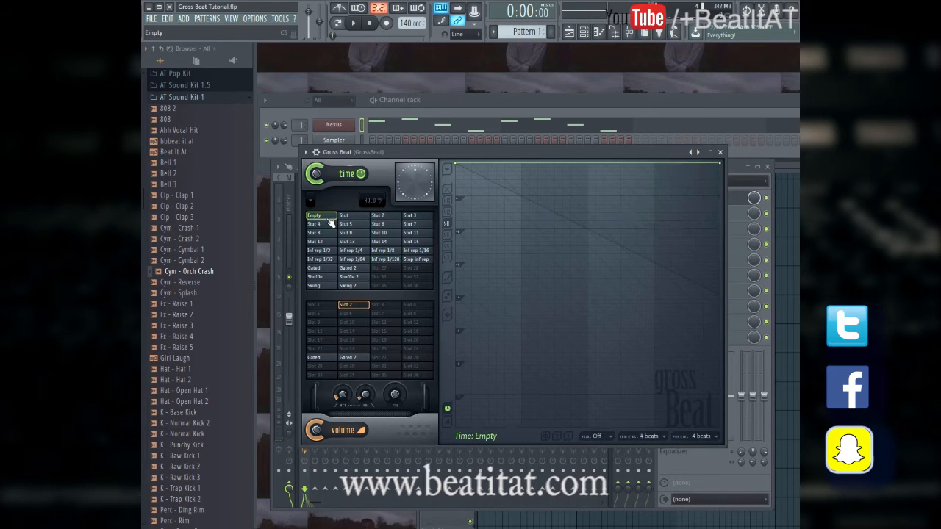
pyautogui.click(306, 151)
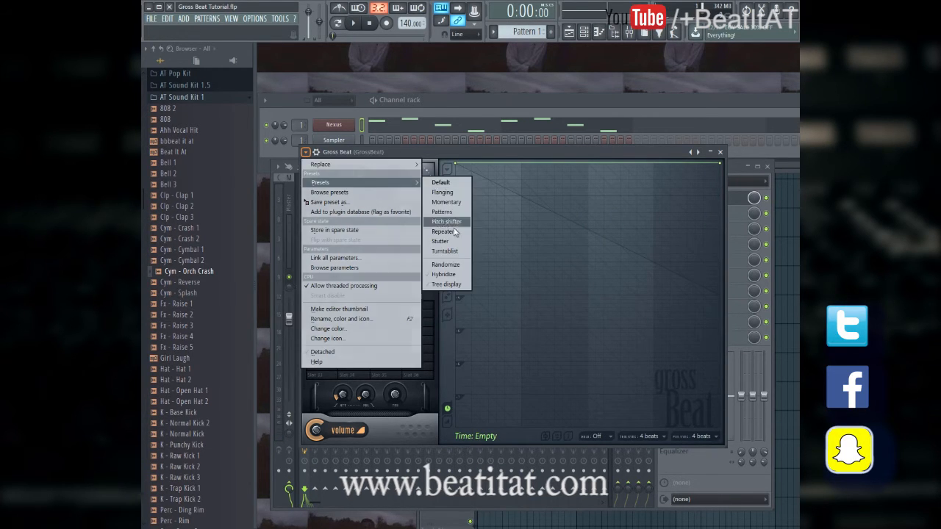
# Load the Turntablist scratch bank, try a scratch preset and set the volume preset to Empty
pyautogui.click(447, 221)
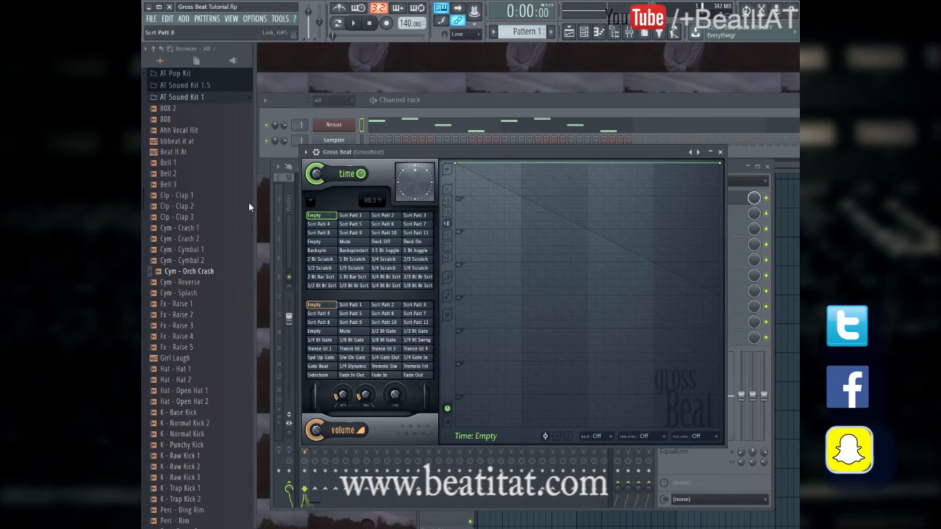
pyautogui.click(384, 223)
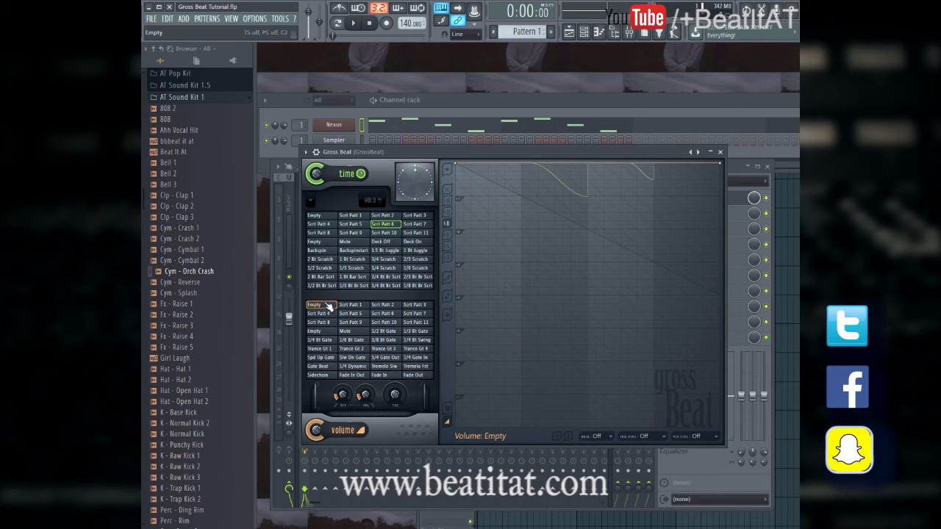
pyautogui.click(321, 285)
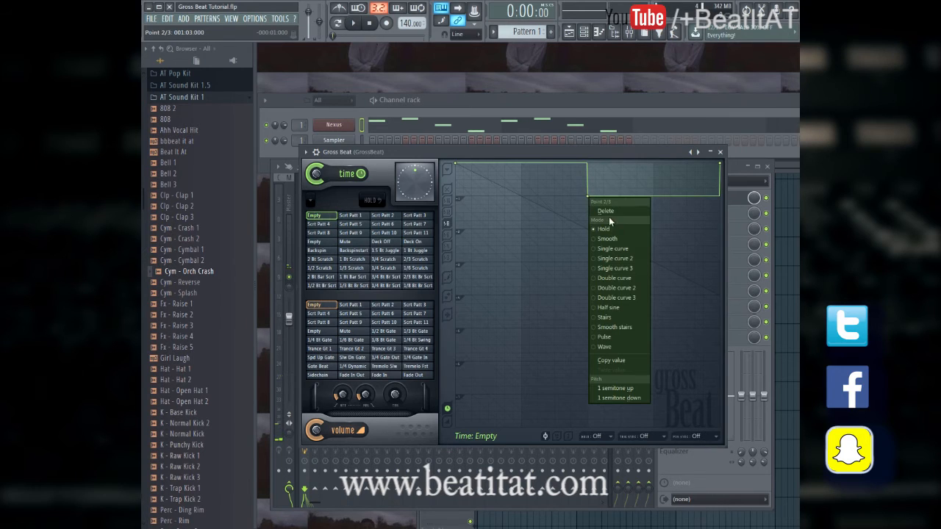
# Set the envelope point's curve type and drag points to draw a custom dip in the time envelope
pyautogui.click(612, 249)
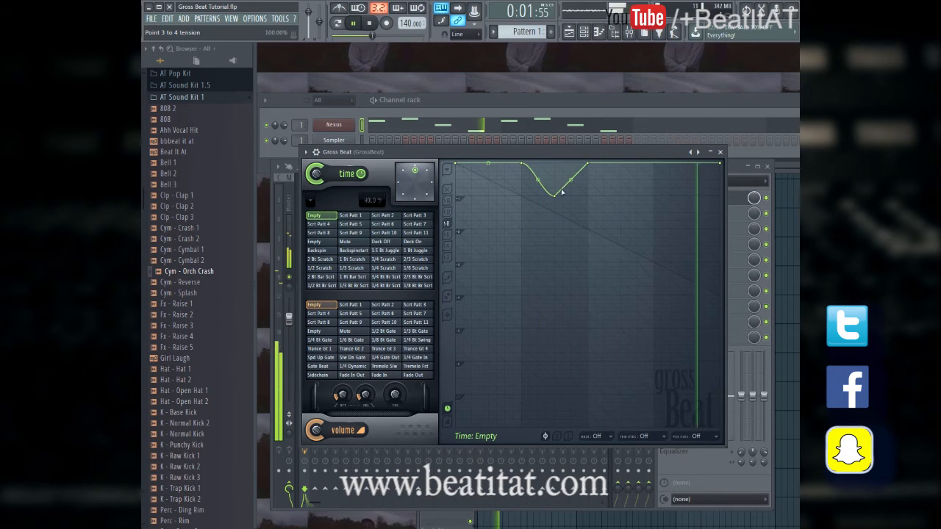
pyautogui.moveTo(551, 194); pyautogui.dragTo(588, 163)
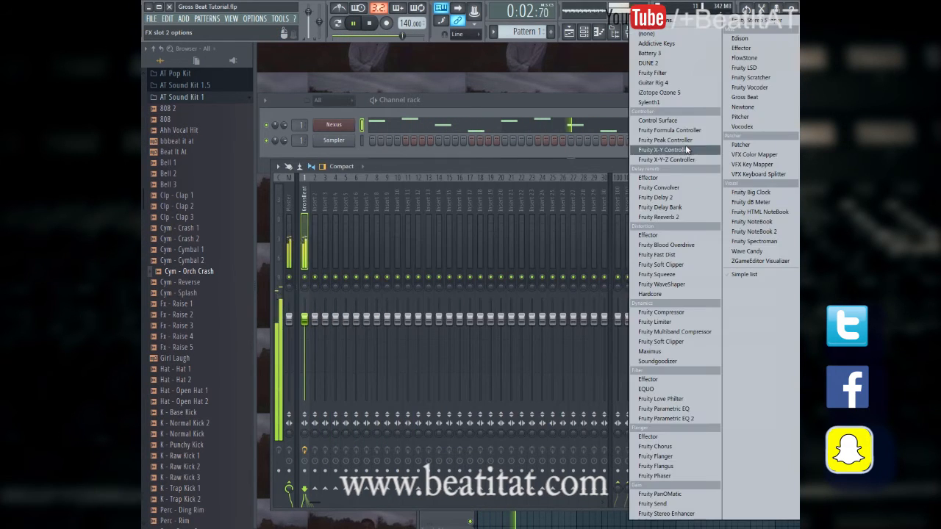
# Load Gross Beat into the slot, try a speed preset, then replace it with a fresh Gross Beat
pyautogui.click(744, 97)
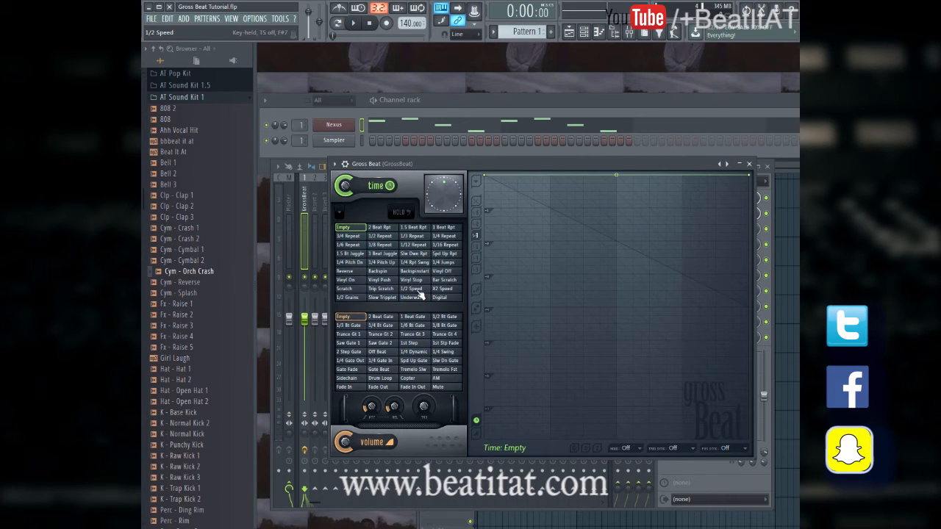
pyautogui.click(413, 289)
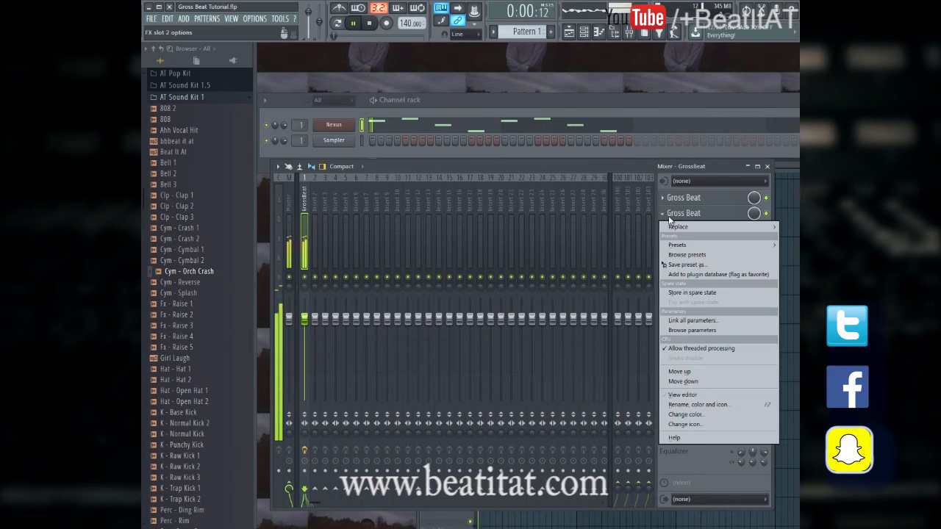
pyautogui.click(676, 226)
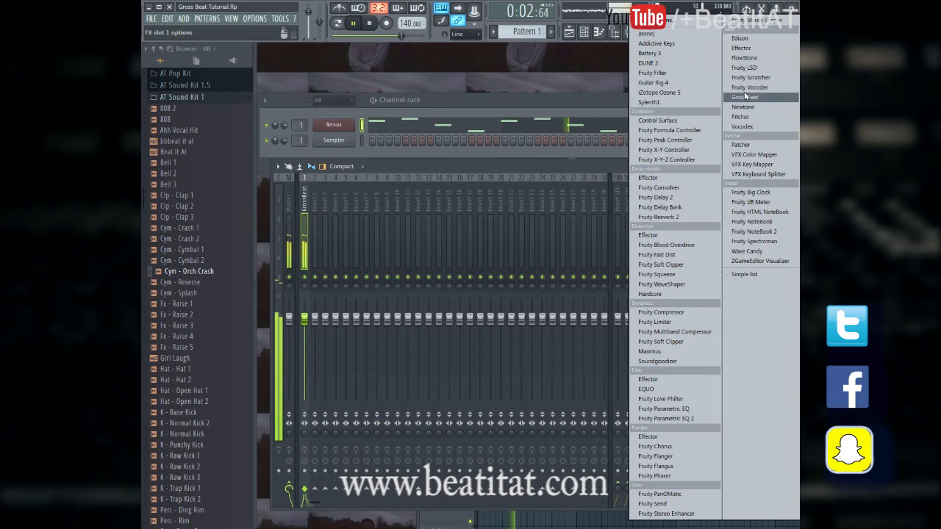
pyautogui.click(745, 97)
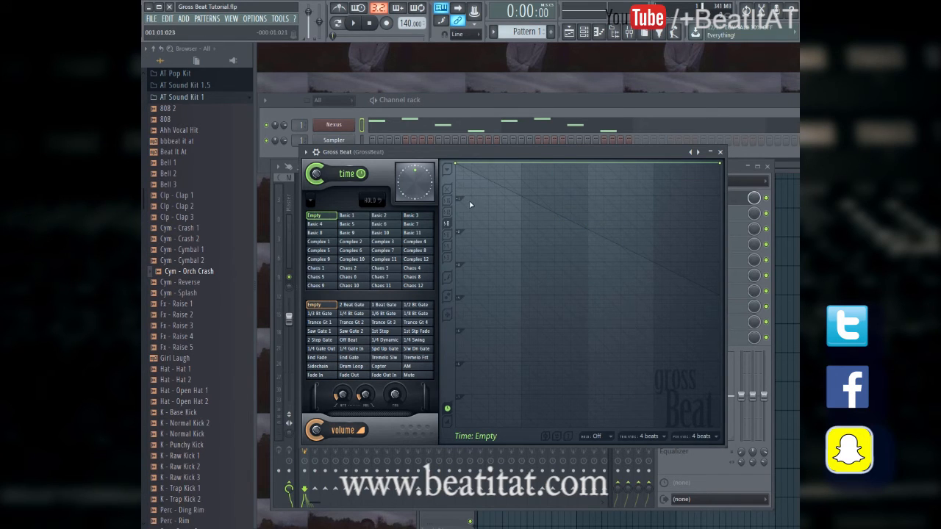
pyautogui.moveTo(170, 27)
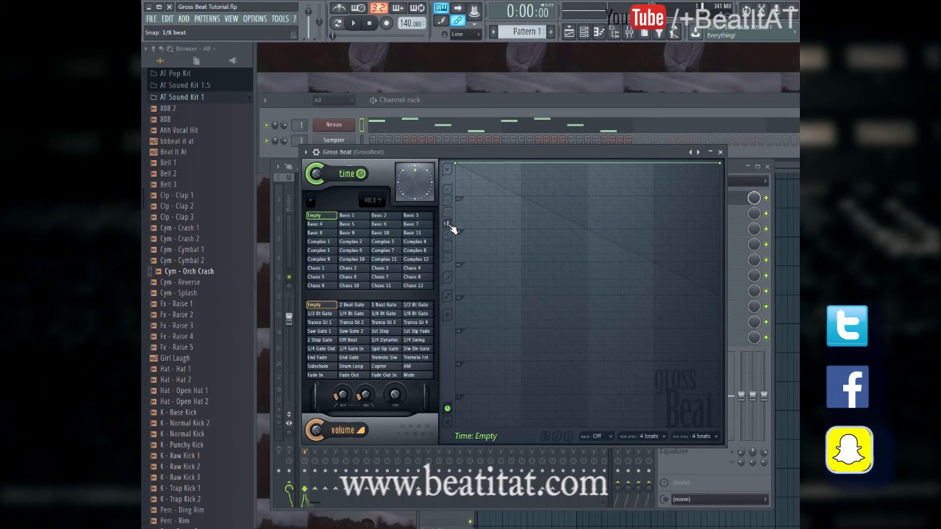
pyautogui.moveTo(456, 226)
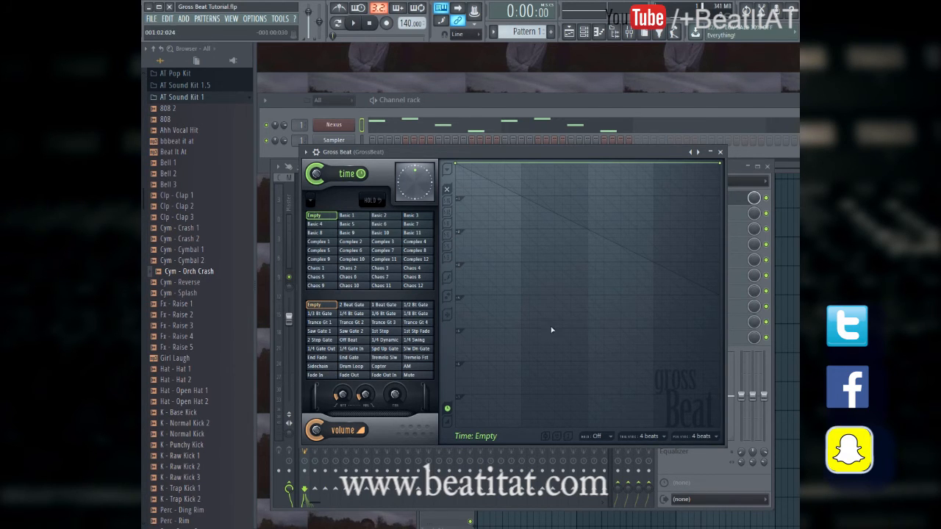
pyautogui.moveTo(507, 234)
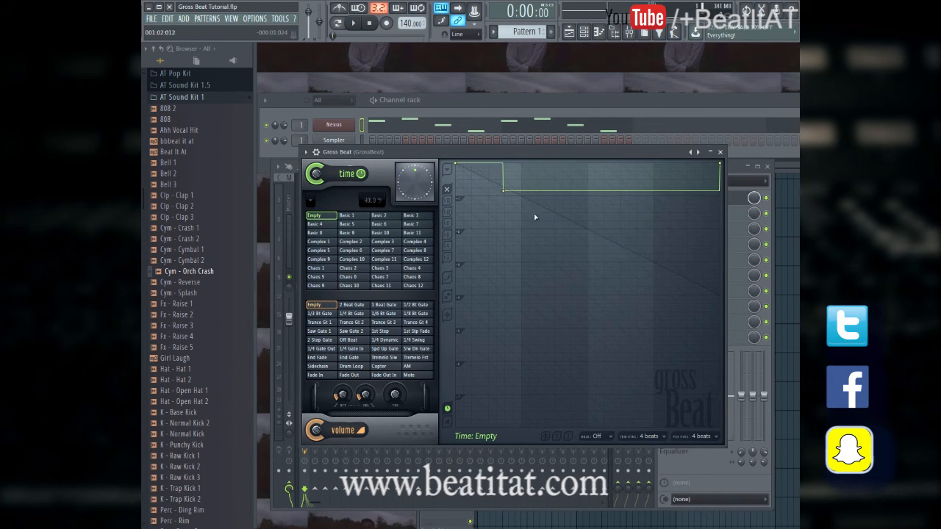
pyautogui.click(518, 206)
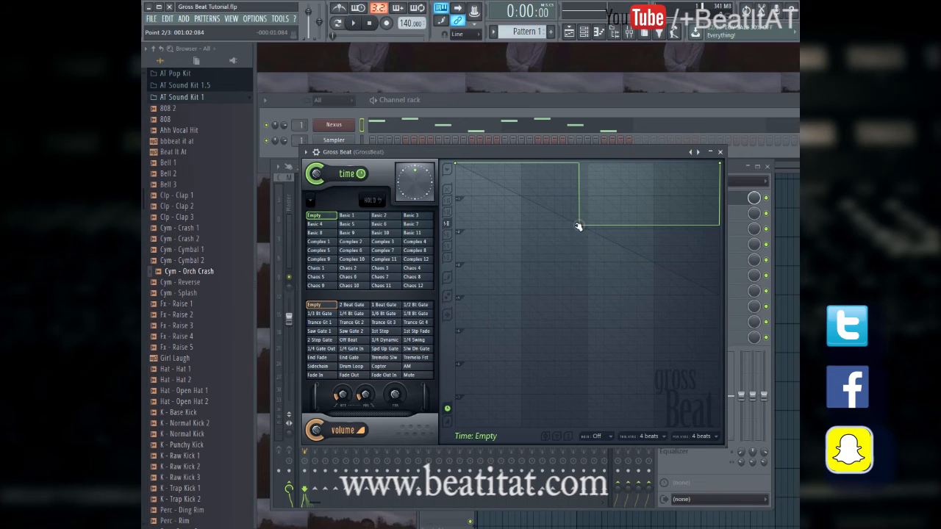
pyautogui.rightClick(579, 226)
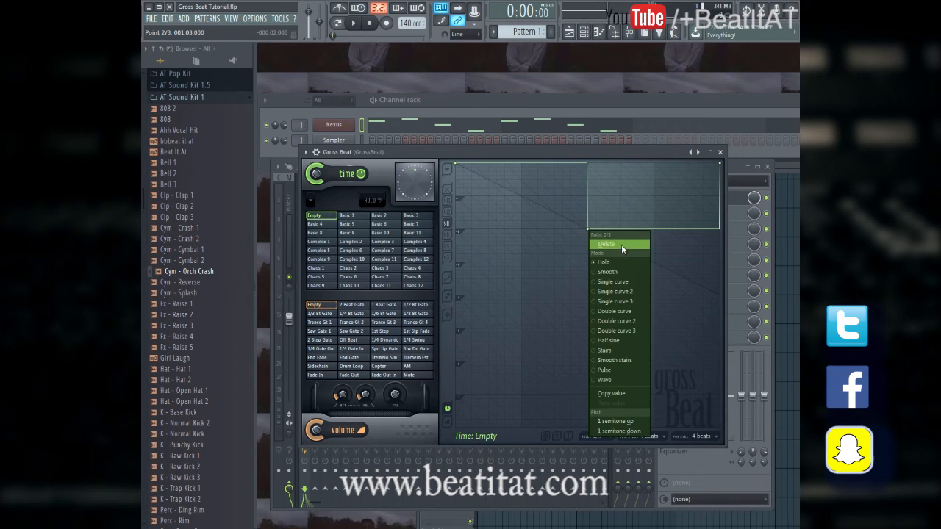
pyautogui.click(606, 244)
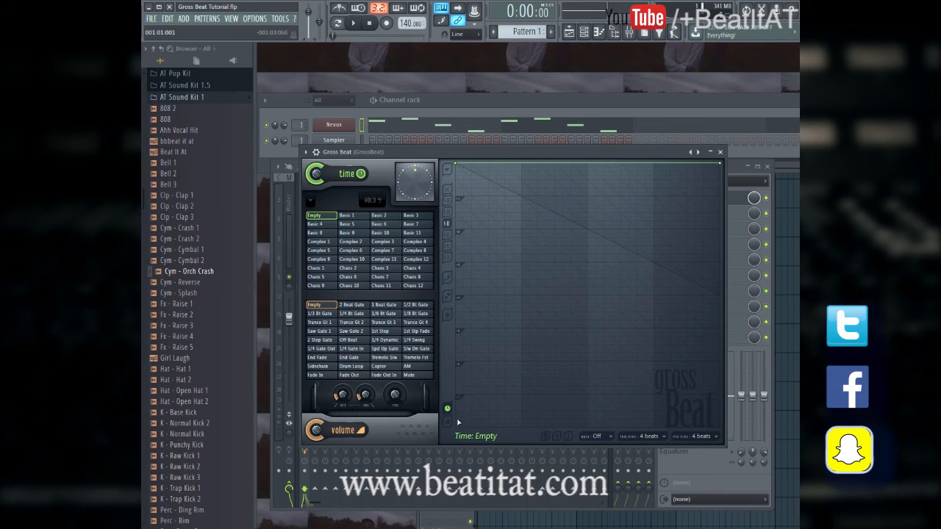
# Switch between the Volume and Time envelopes, then close the Gross Beat window
pyautogui.click(316, 429)
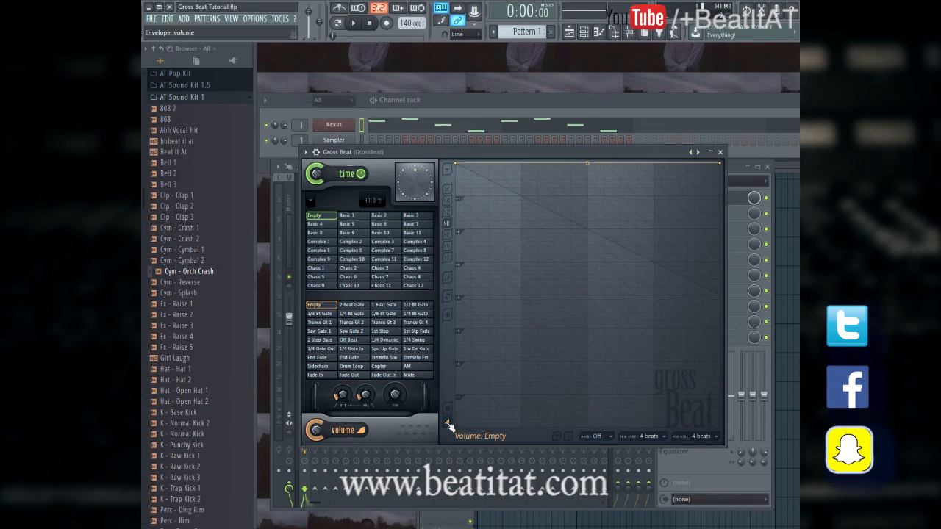
pyautogui.click(447, 409)
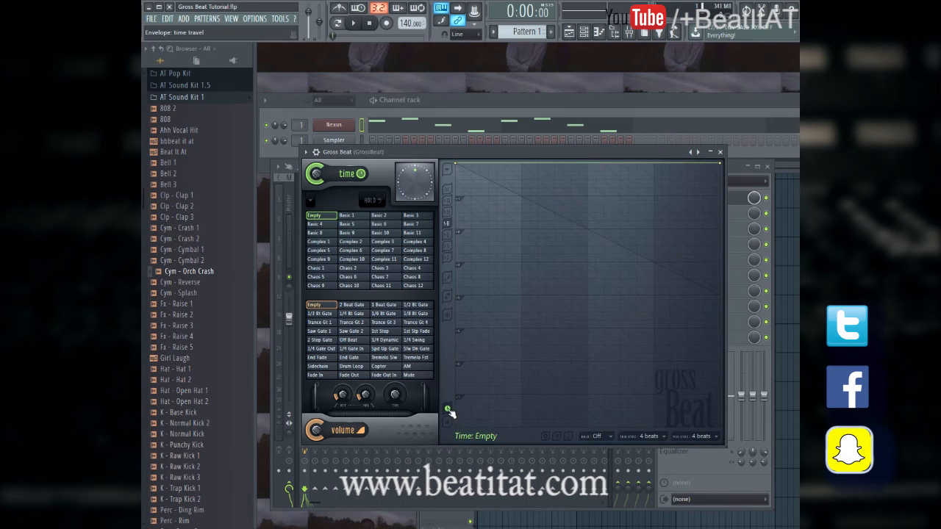
pyautogui.click(338, 430)
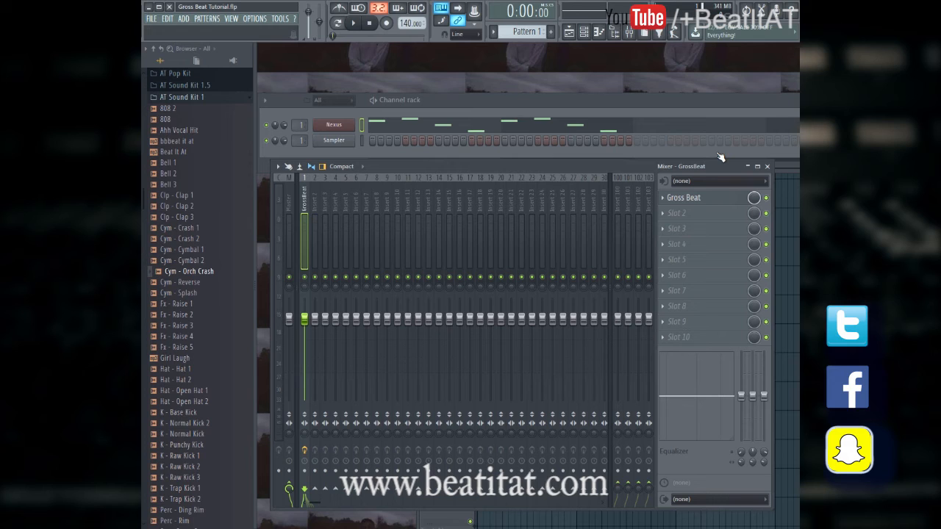
# Reopen and close Gross Beat, close the mixer, and dismiss the Studio ASIO error with OK
pyautogui.click(682, 197)
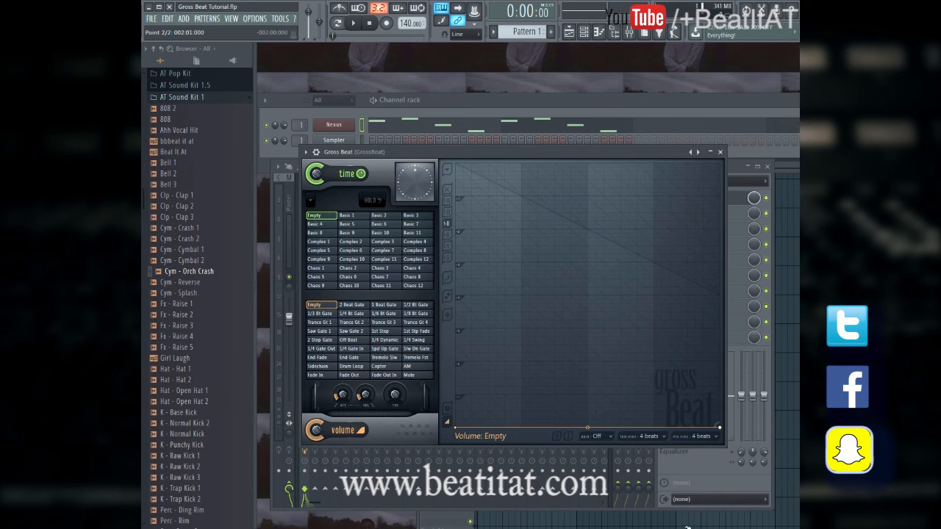
pyautogui.click(366, 22)
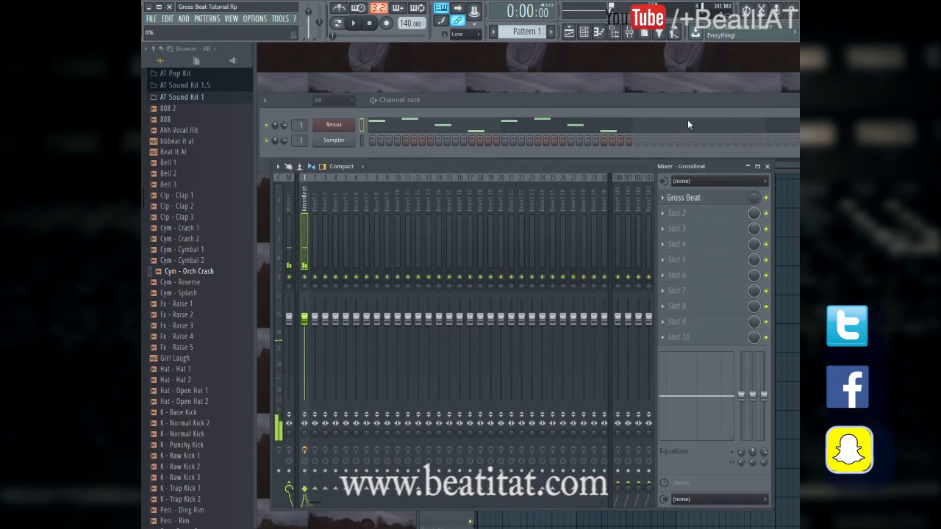
pyautogui.click(353, 23)
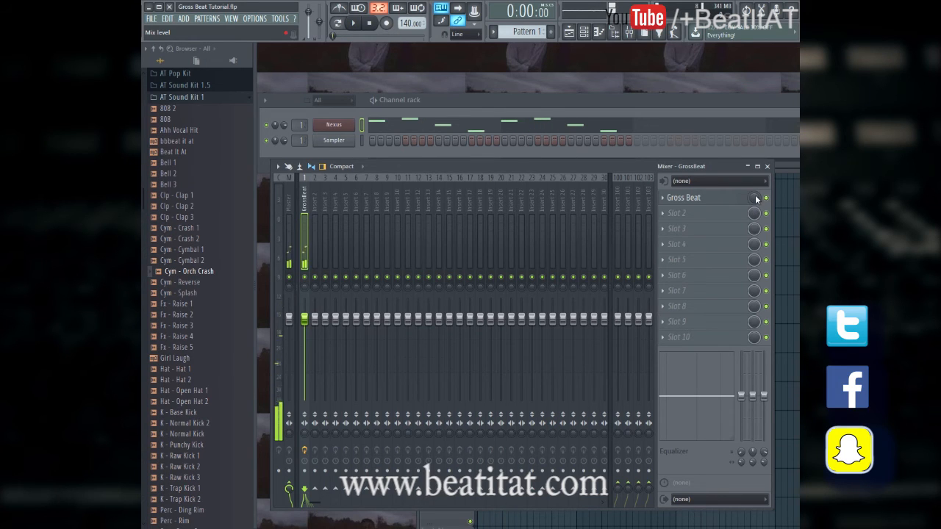
pyautogui.rightClick(756, 197)
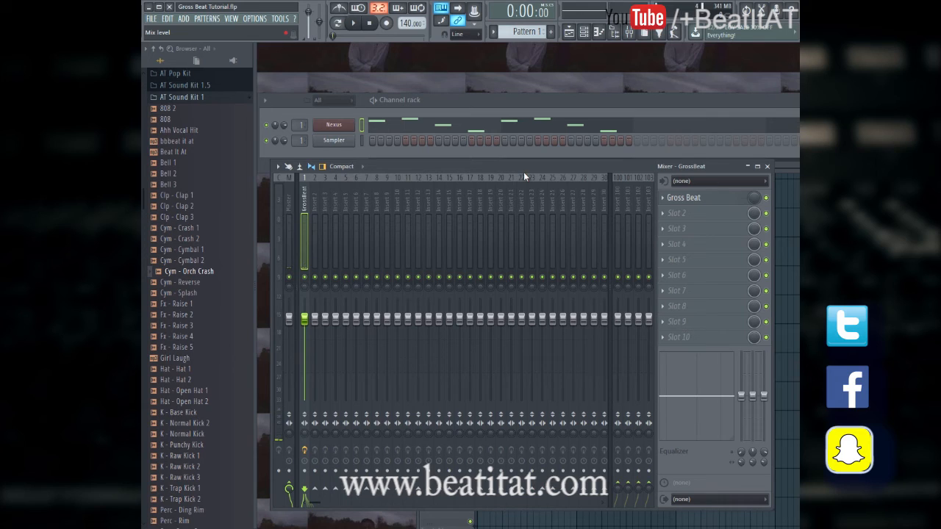
pyautogui.moveTo(261, 321)
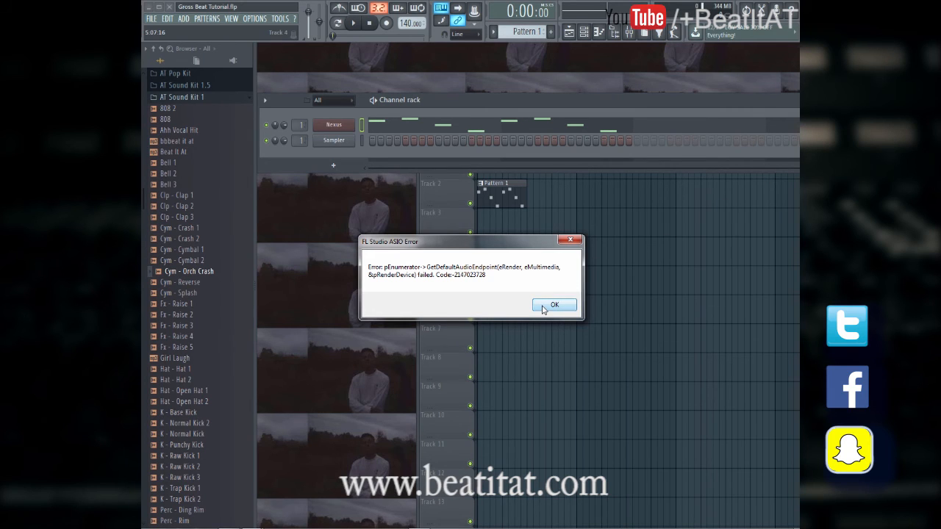
pyautogui.click(554, 304)
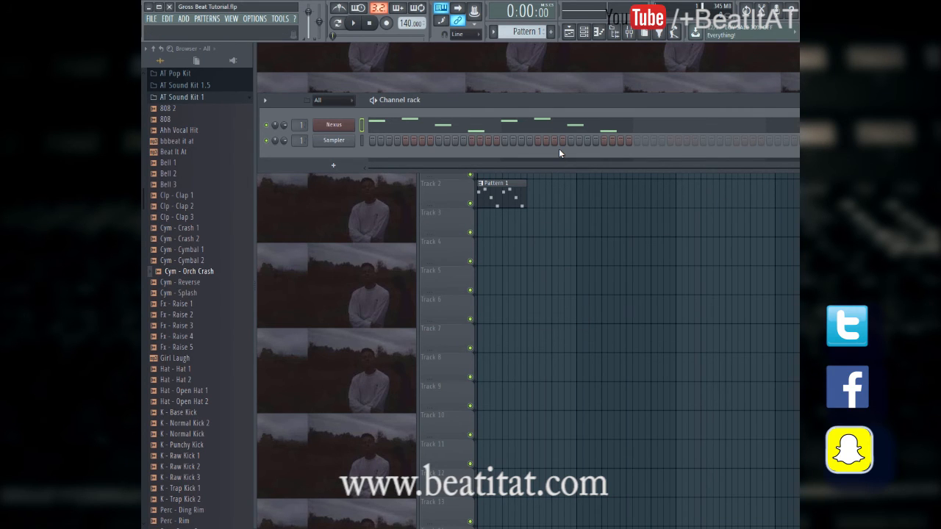